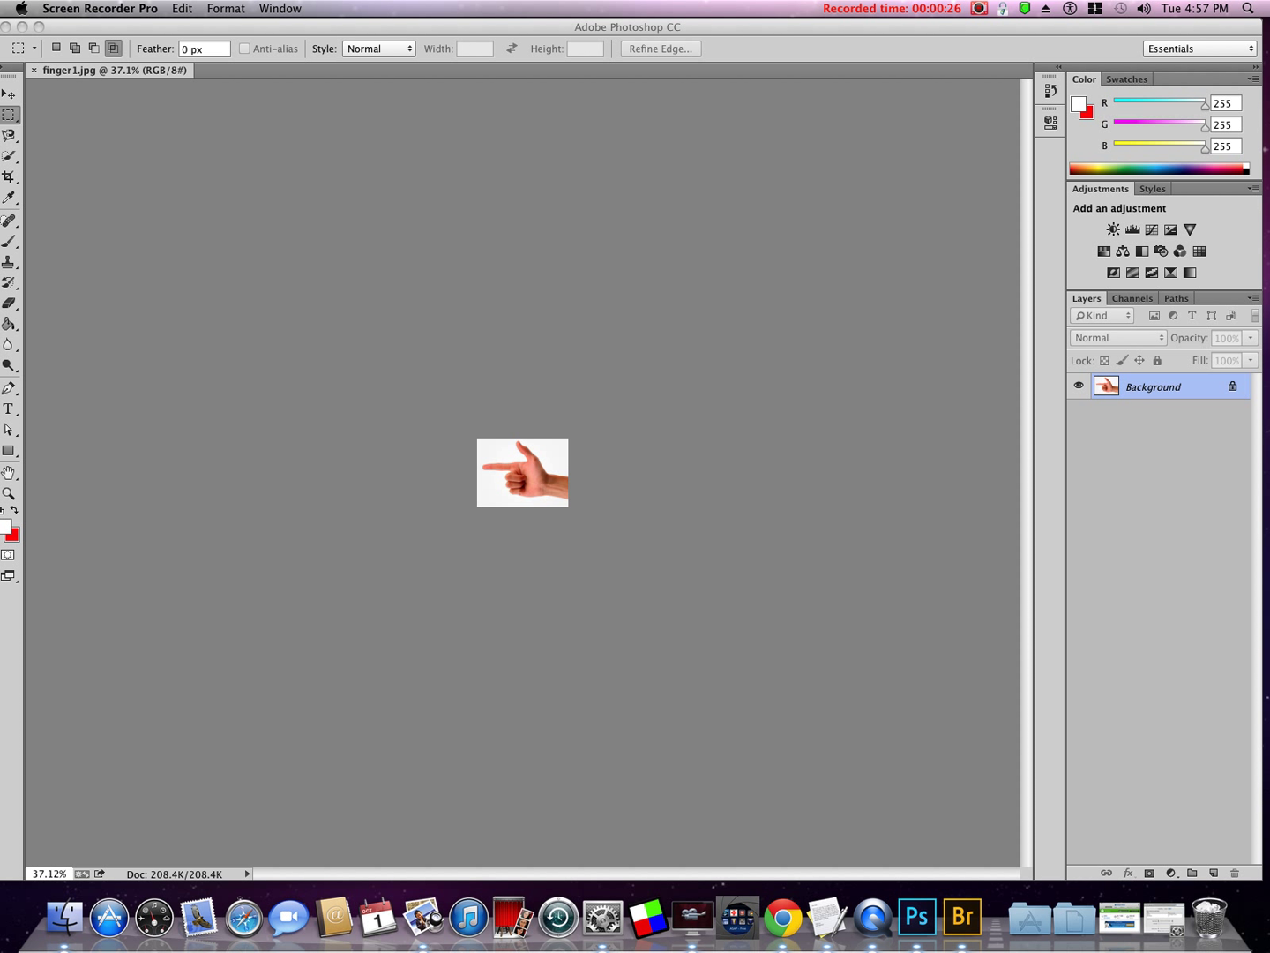
pyautogui.moveTo(427, 392)
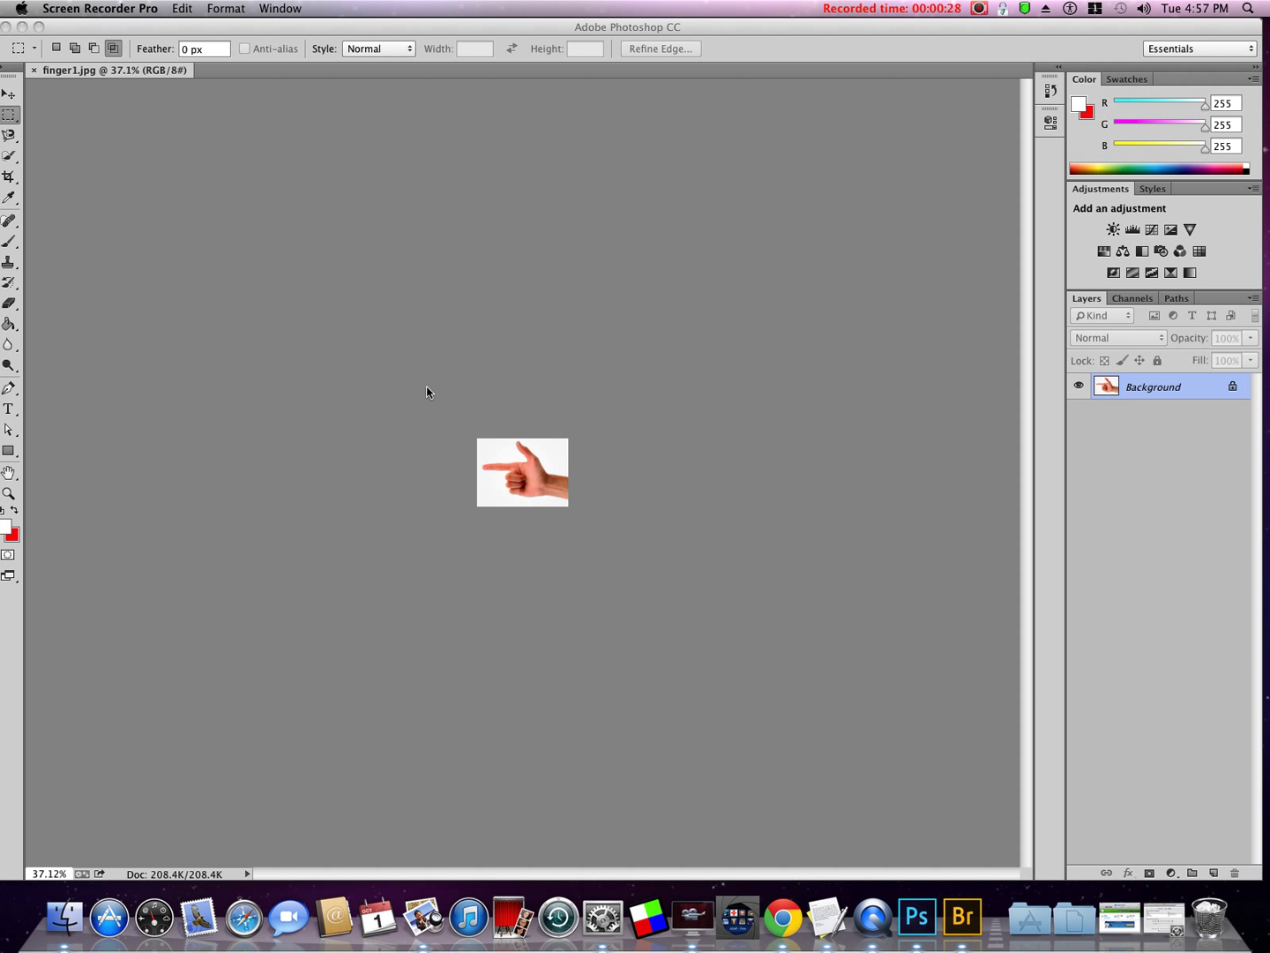
pyautogui.moveTo(413, 379)
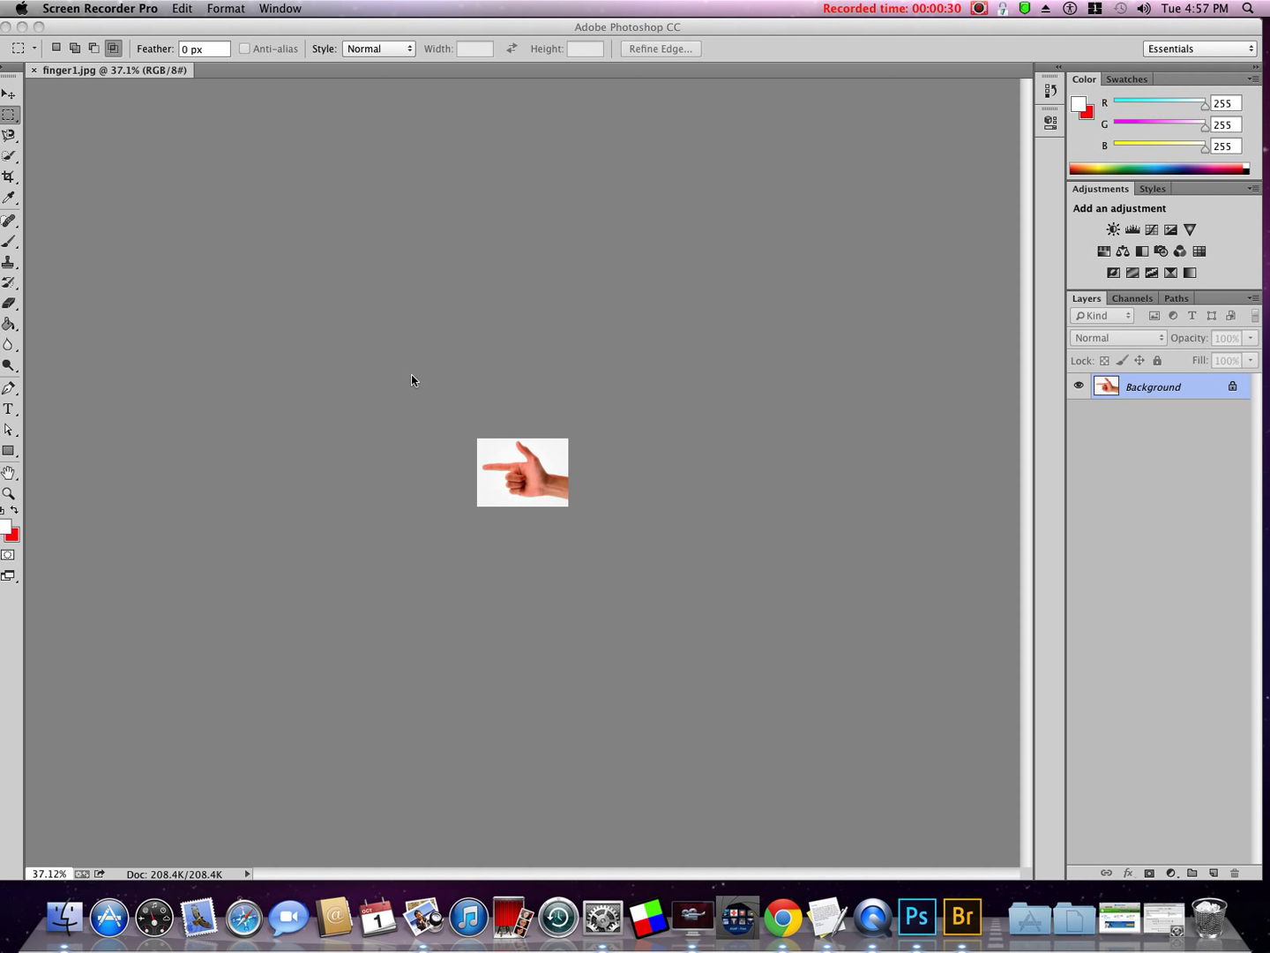
pyautogui.moveTo(406, 307)
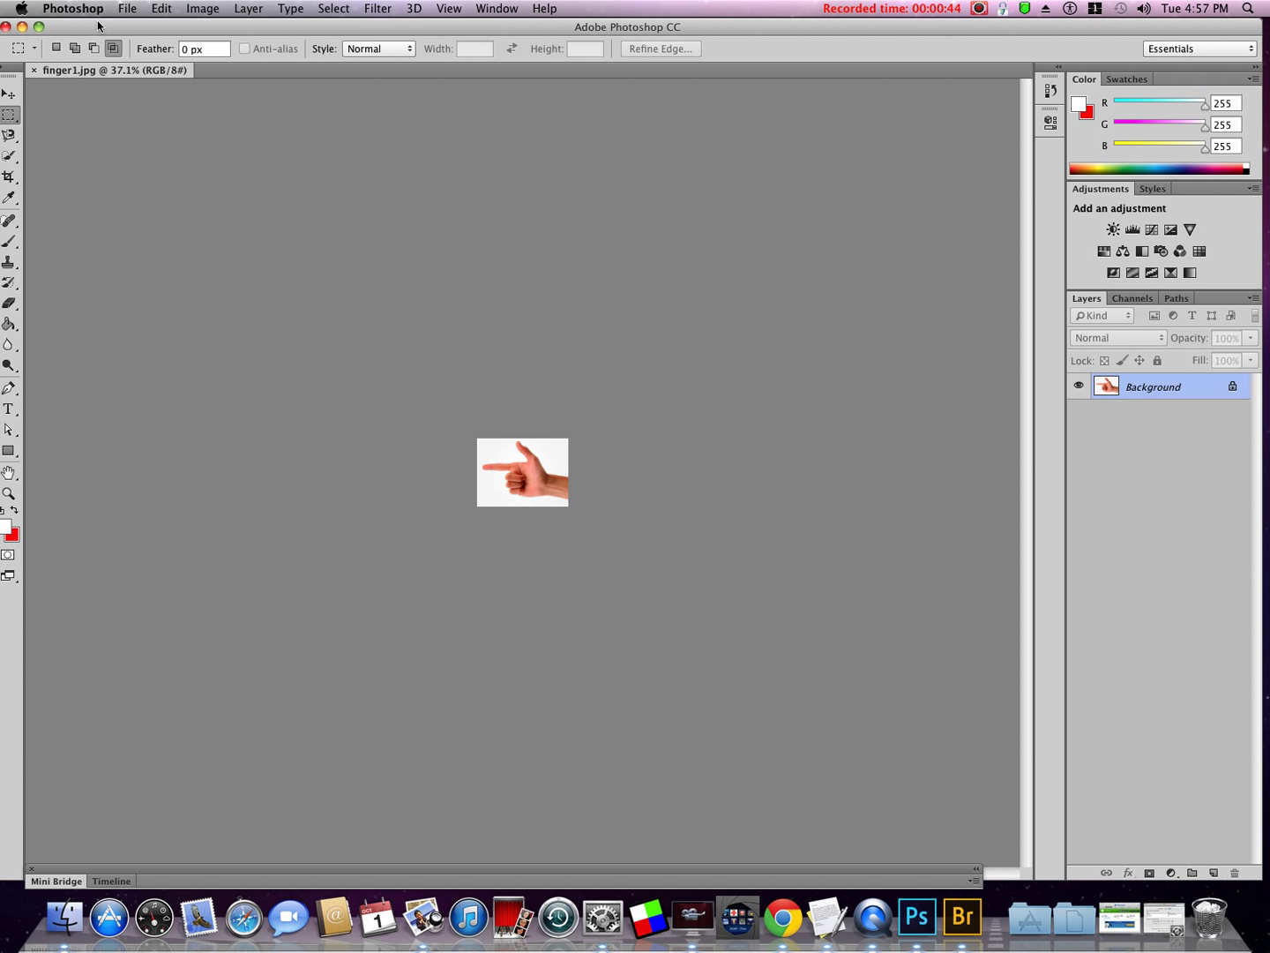
# Confirm Zoom with Scroll Wheel ends enabled in the General preferences.
pyautogui.click(74, 7)
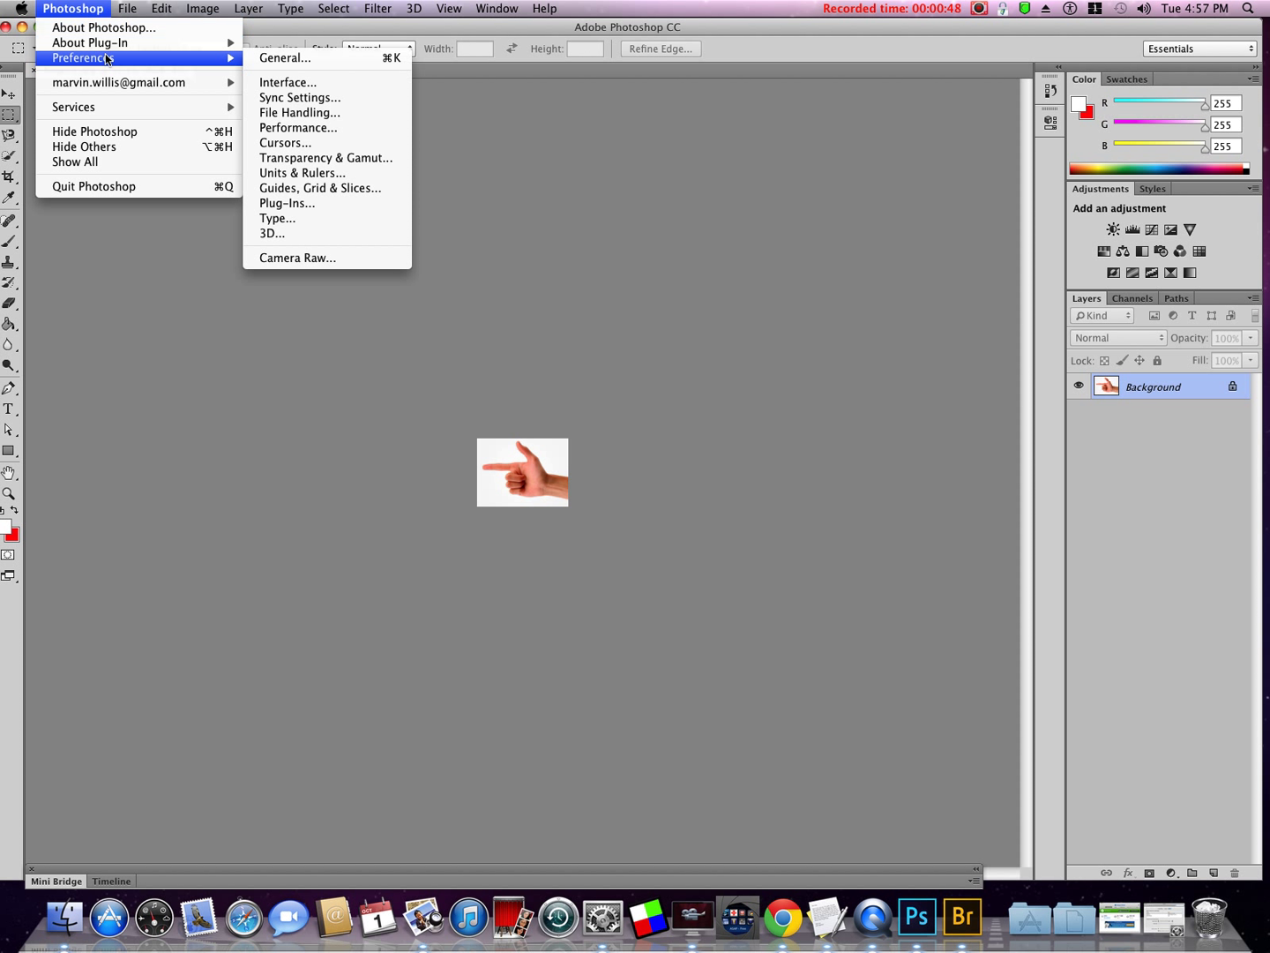
pyautogui.moveTo(284, 57)
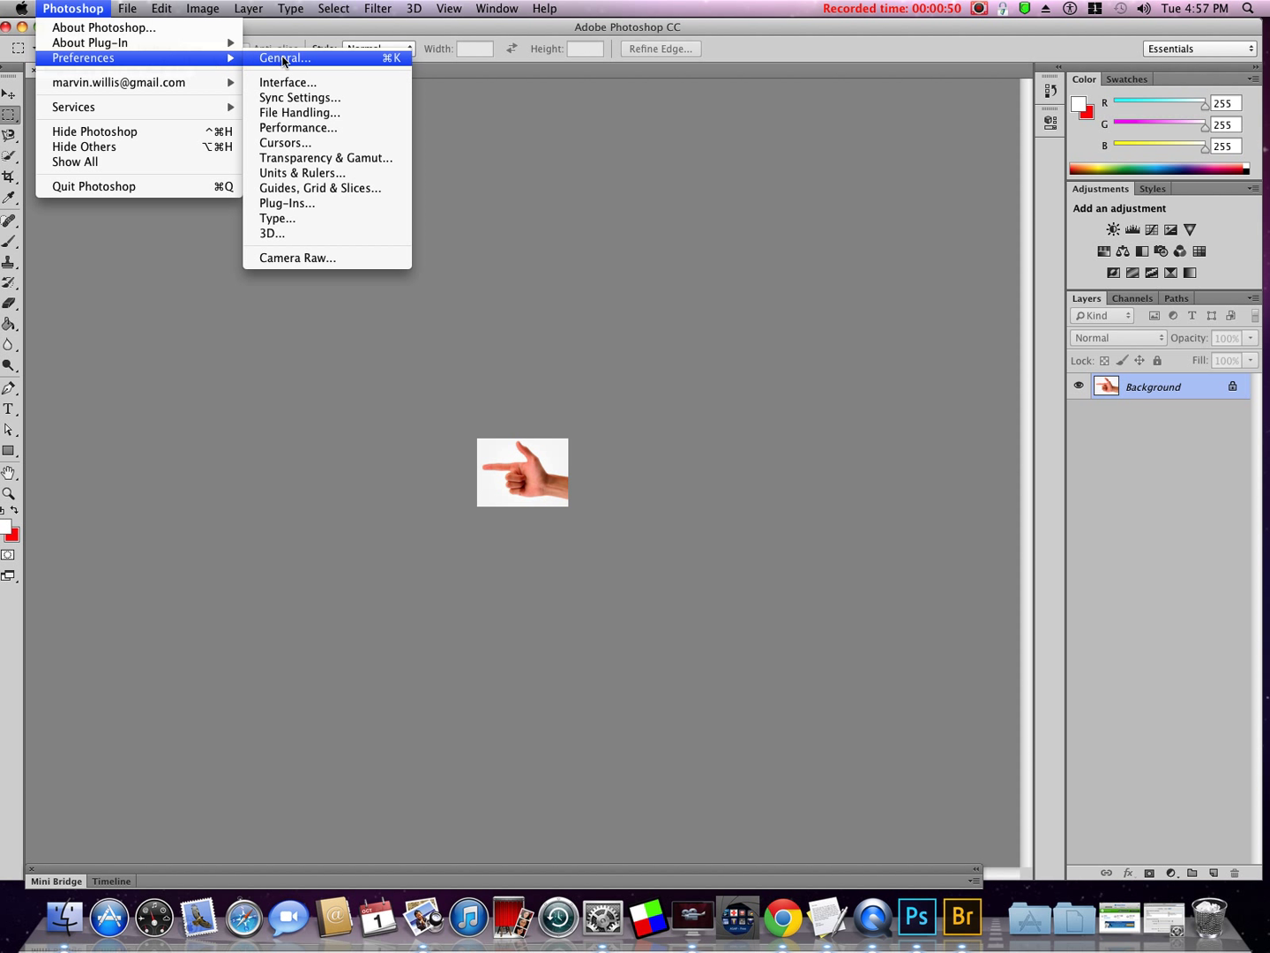
pyautogui.click(284, 57)
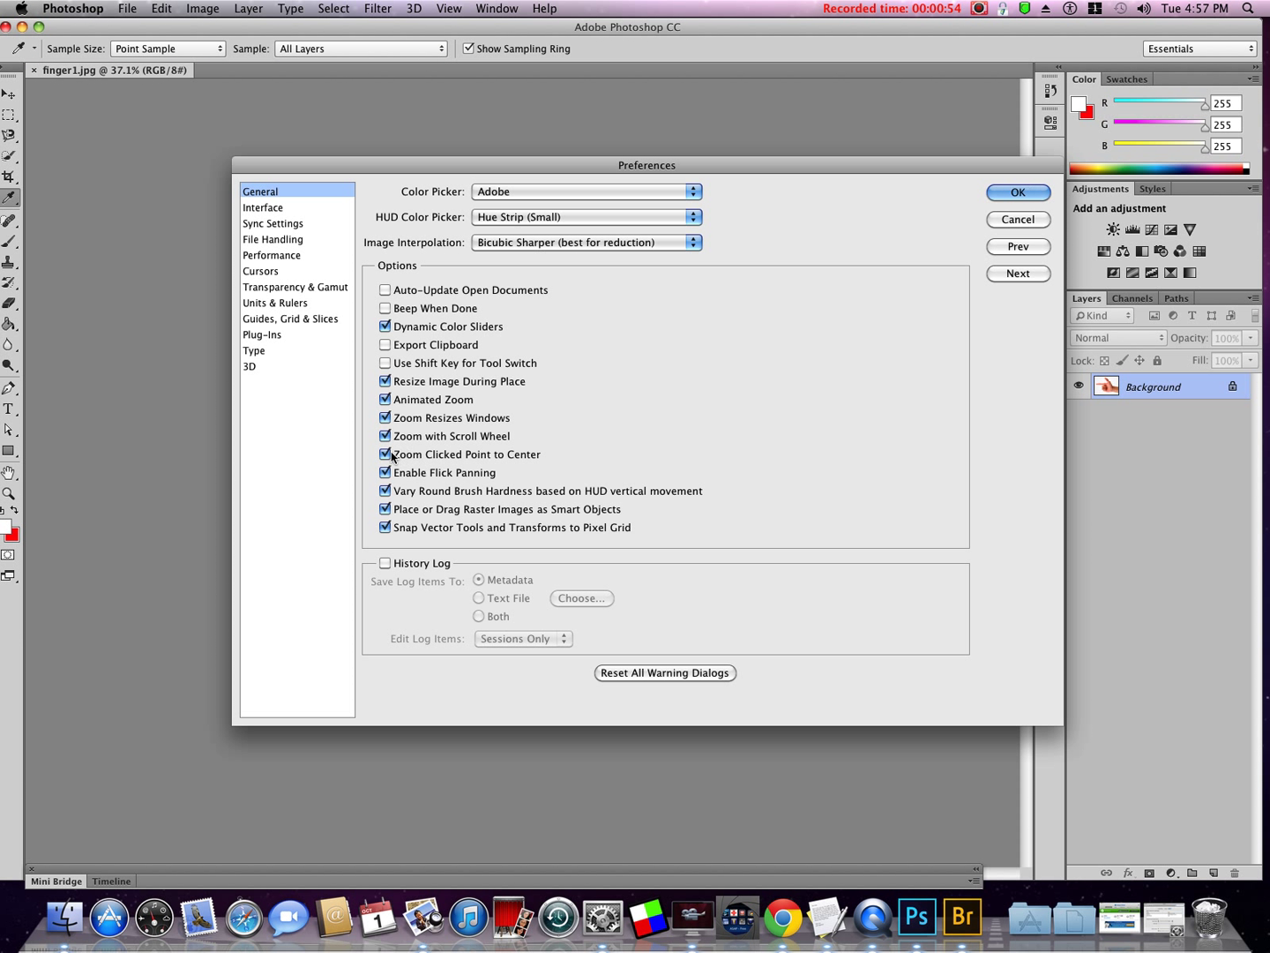
pyautogui.click(385, 436)
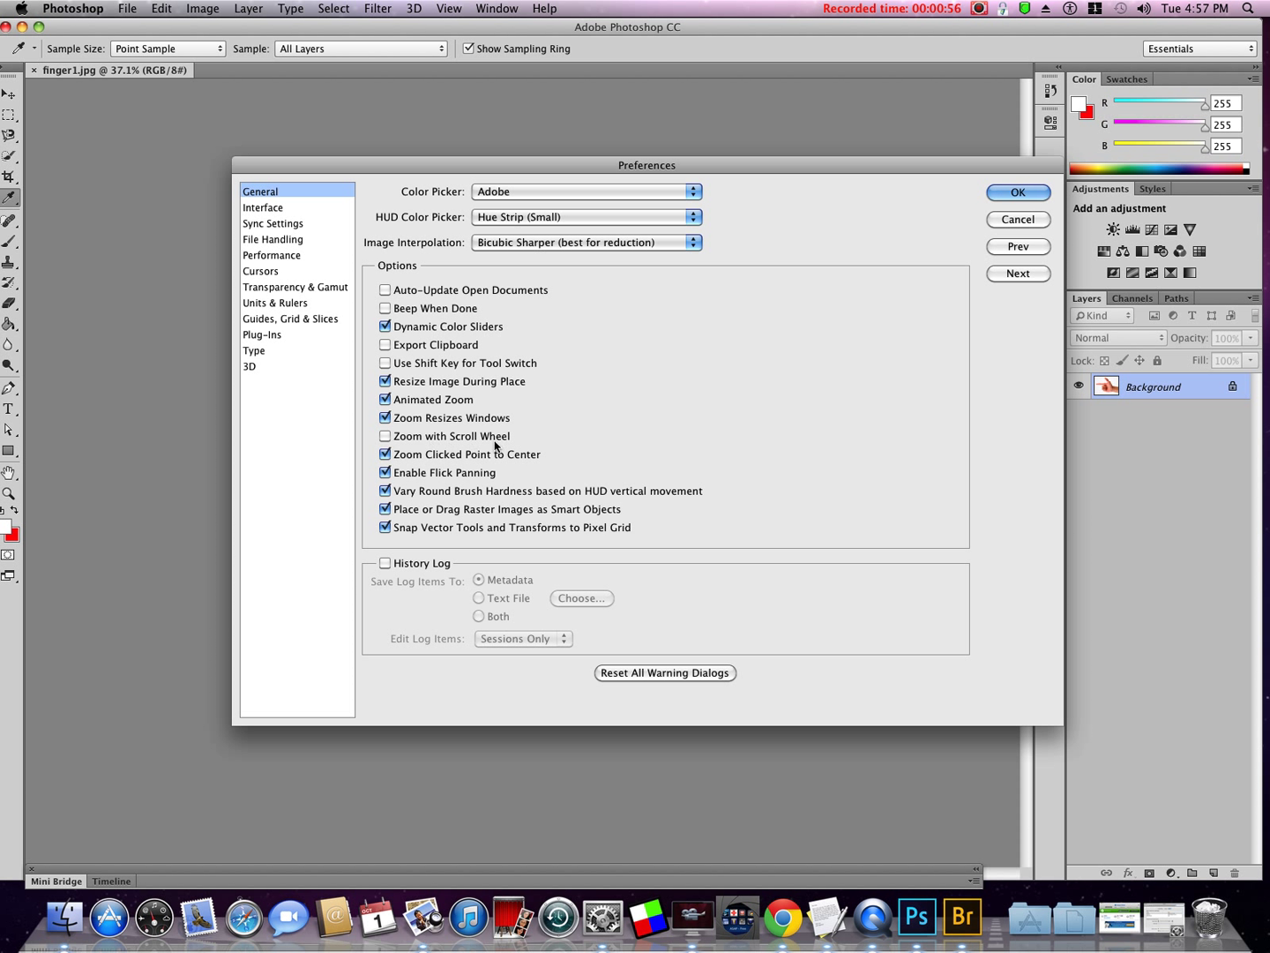
pyautogui.click(385, 436)
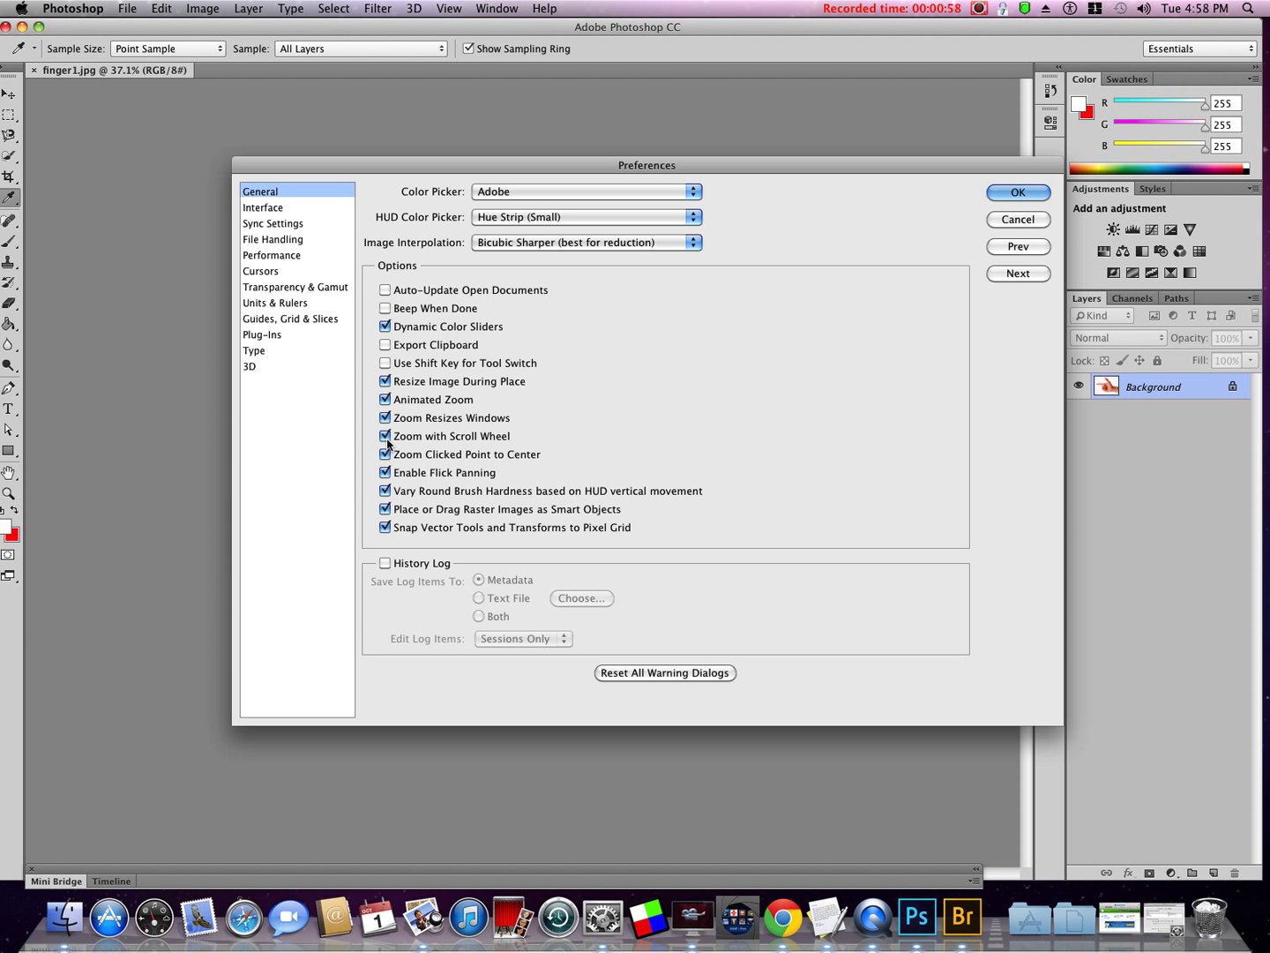
pyautogui.moveTo(386, 436)
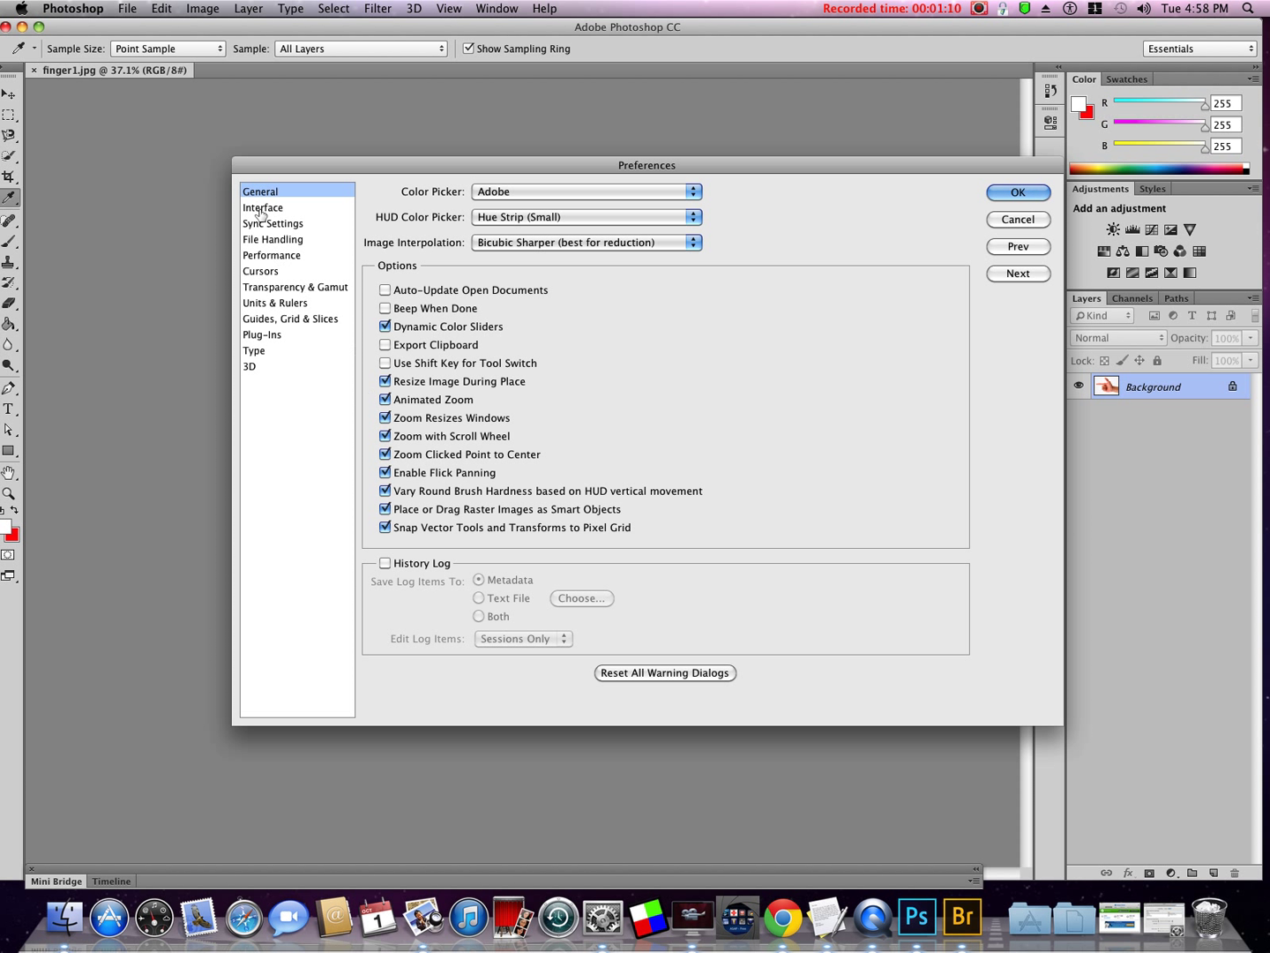
# Choose the darkest Color Theme swatch on the Interface page.
pyautogui.click(263, 208)
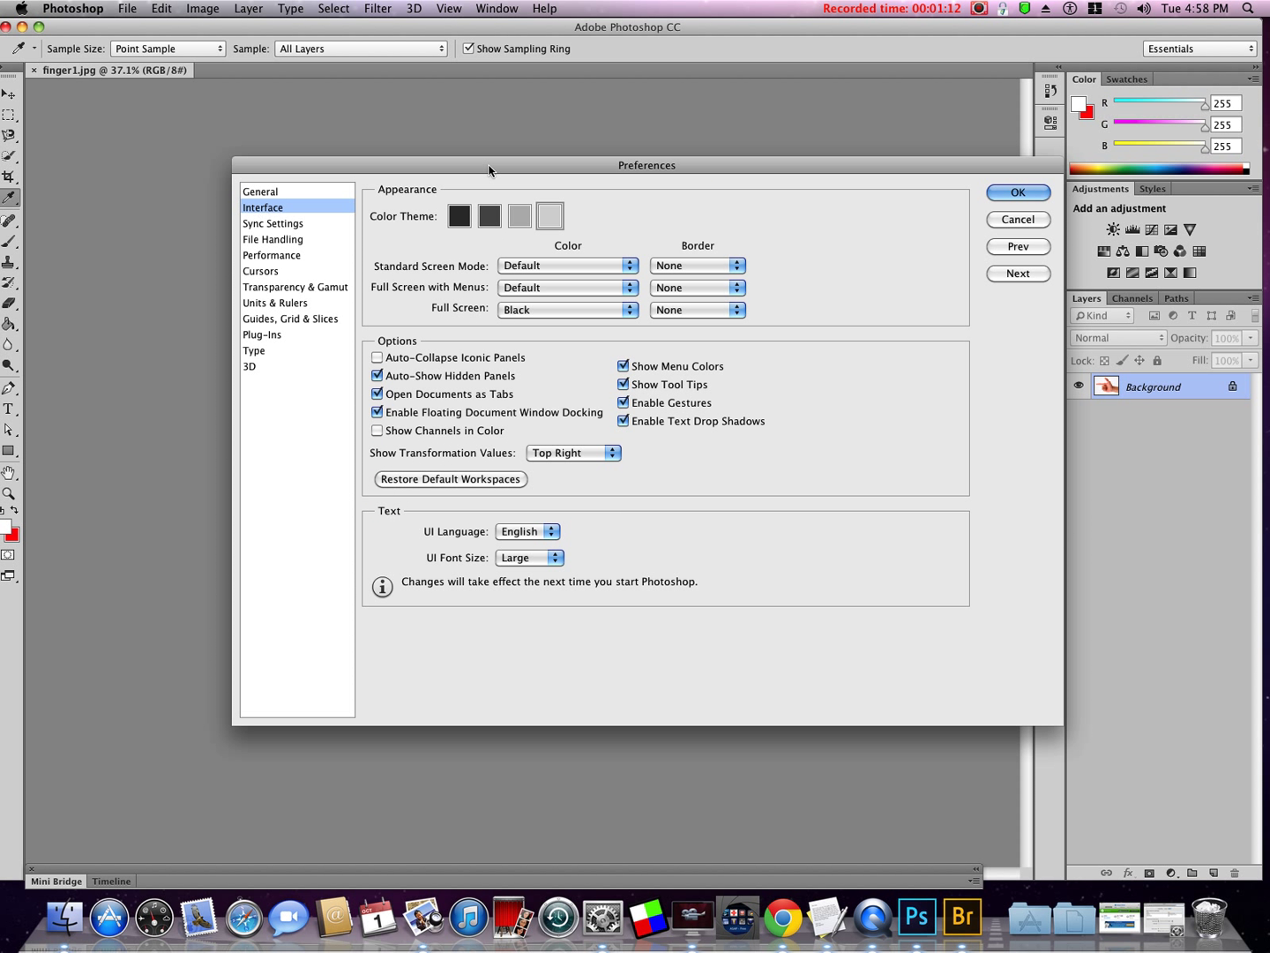
pyautogui.click(491, 215)
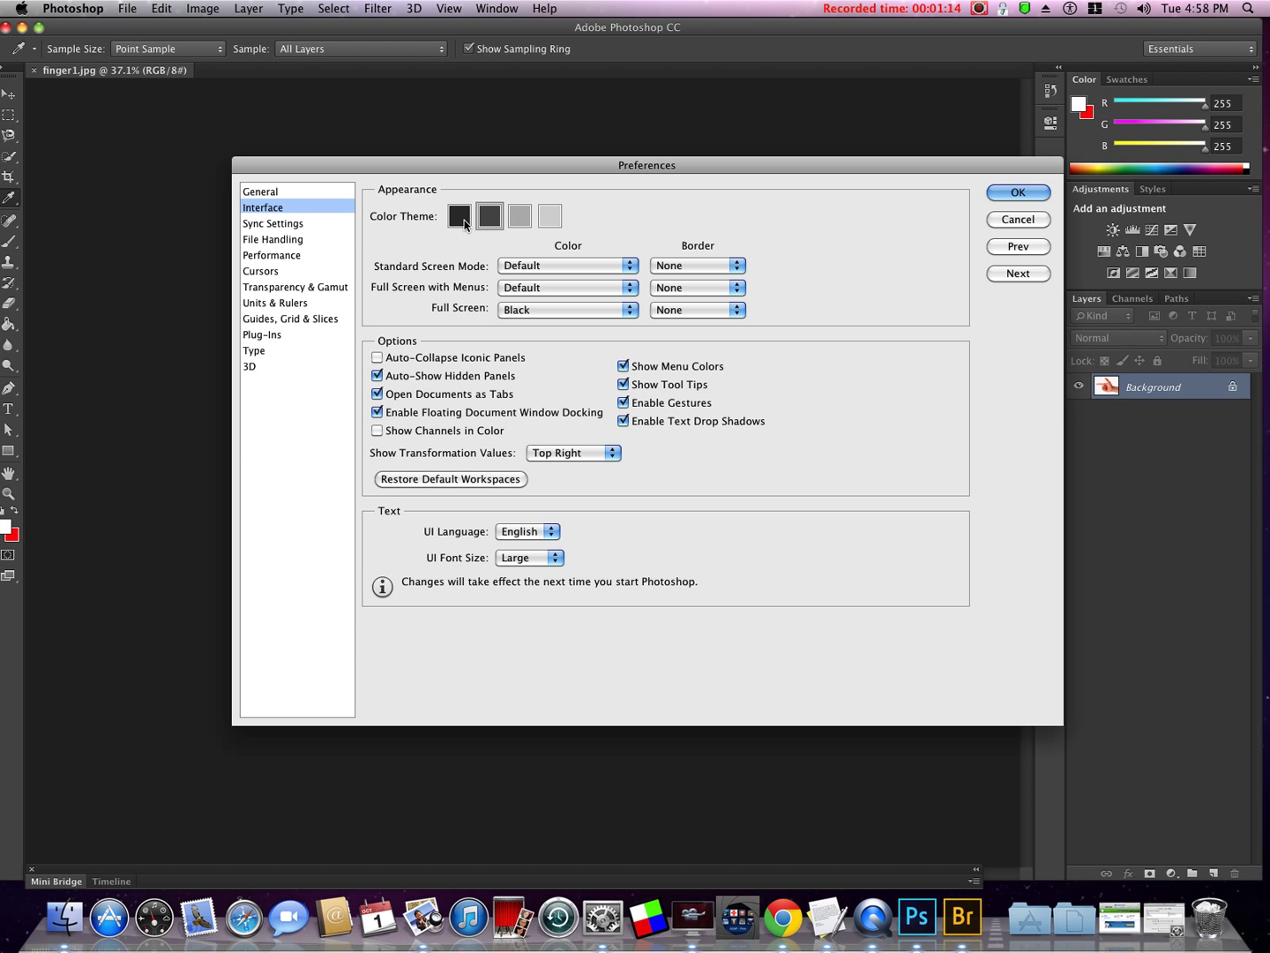
pyautogui.click(459, 216)
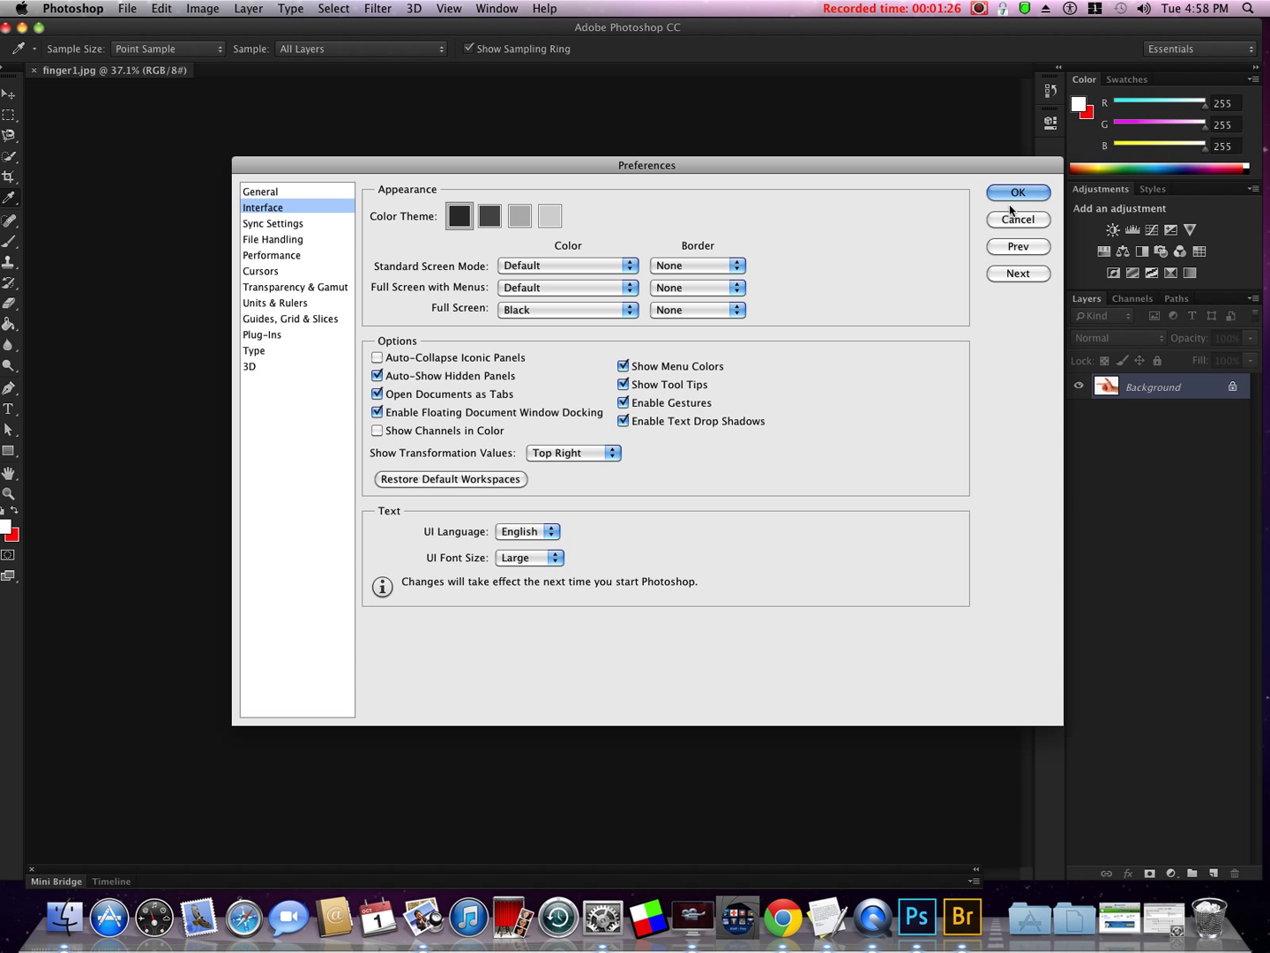
pyautogui.moveTo(988, 363)
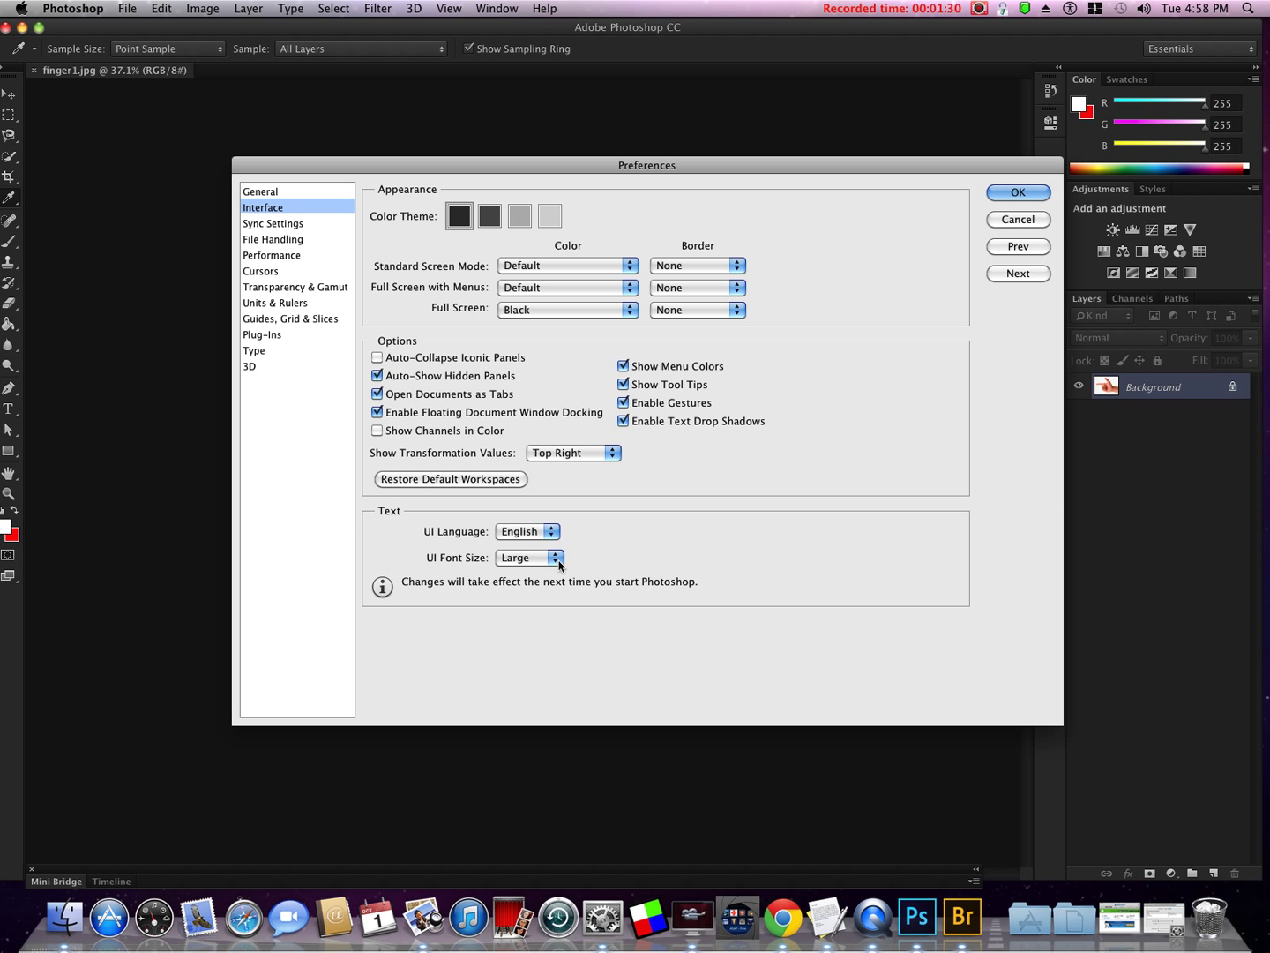
pyautogui.moveTo(529, 557)
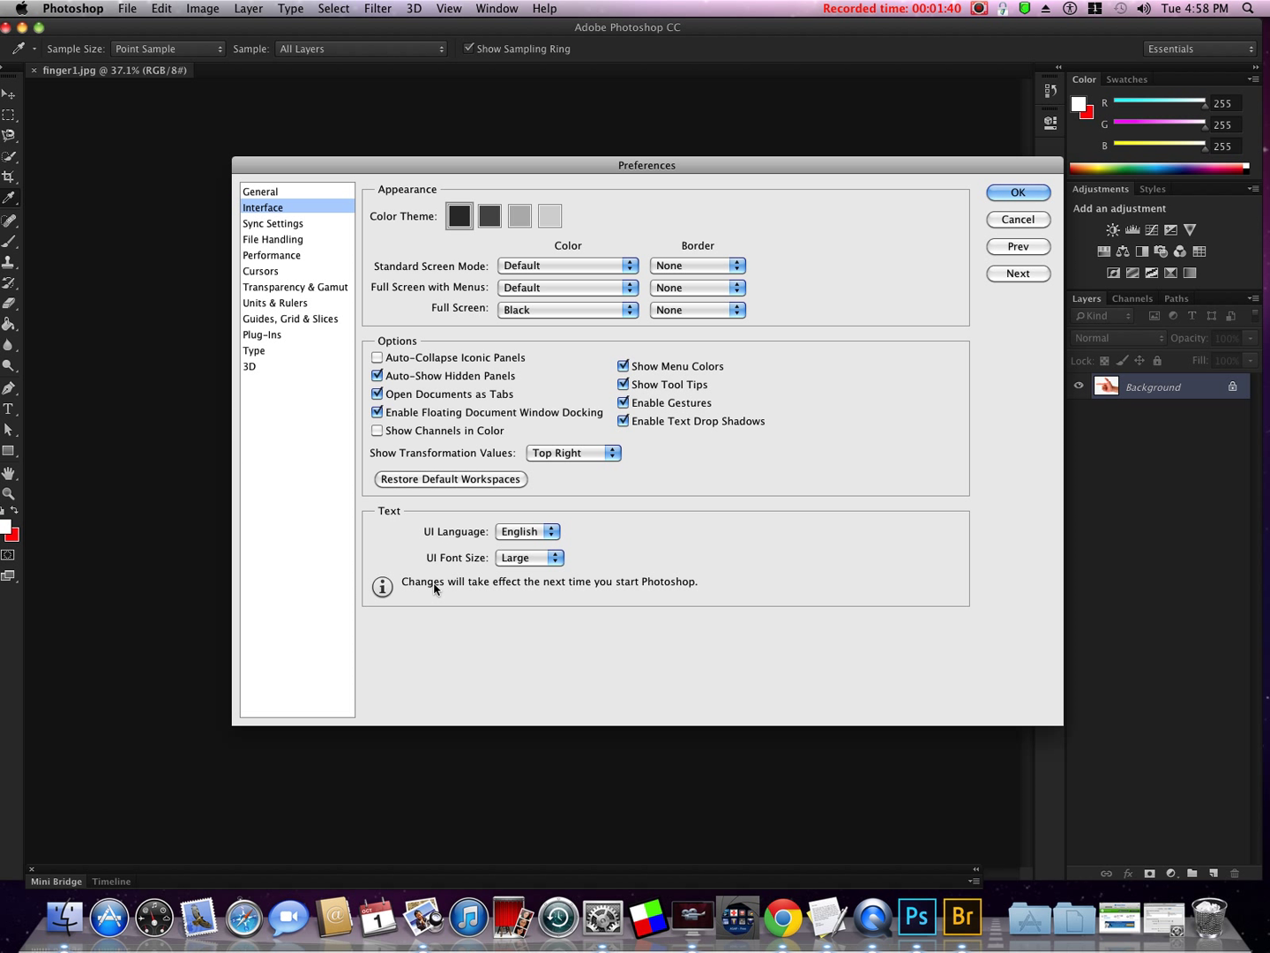
pyautogui.moveTo(686, 586)
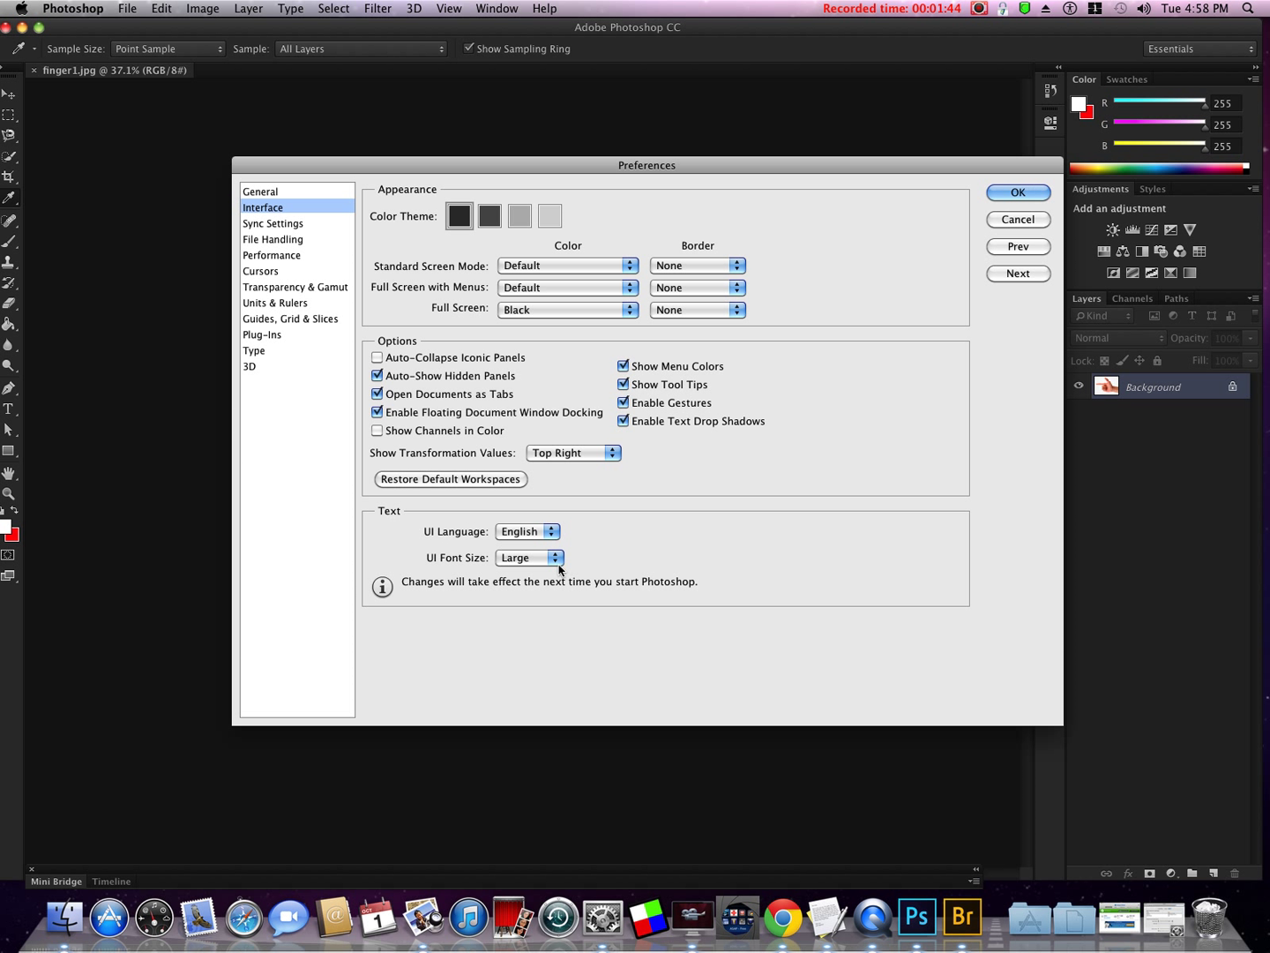
pyautogui.moveTo(530, 557)
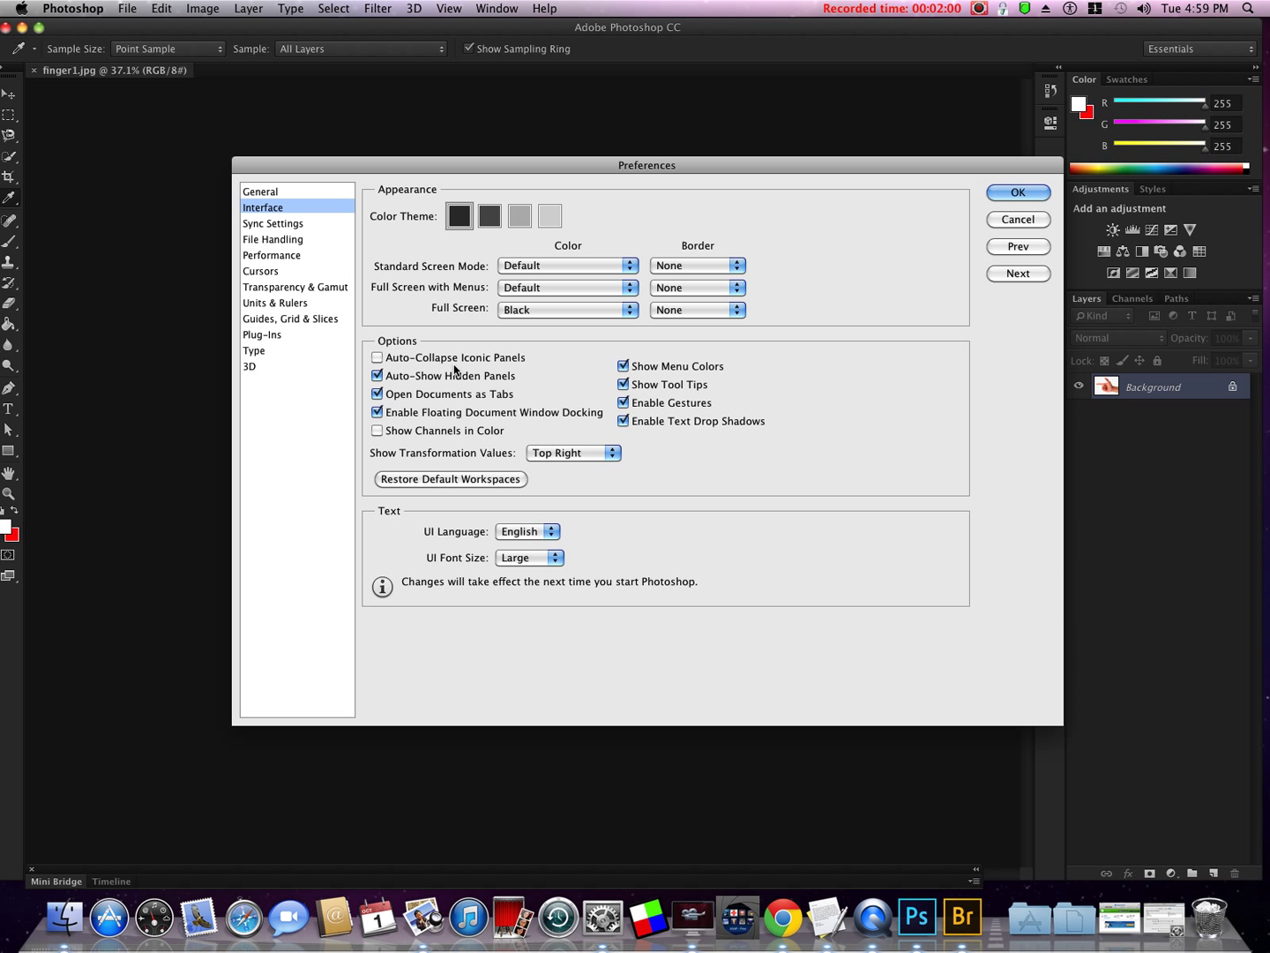
# Autosave recovery information every 5 minutes in File Handling.
pyautogui.click(273, 240)
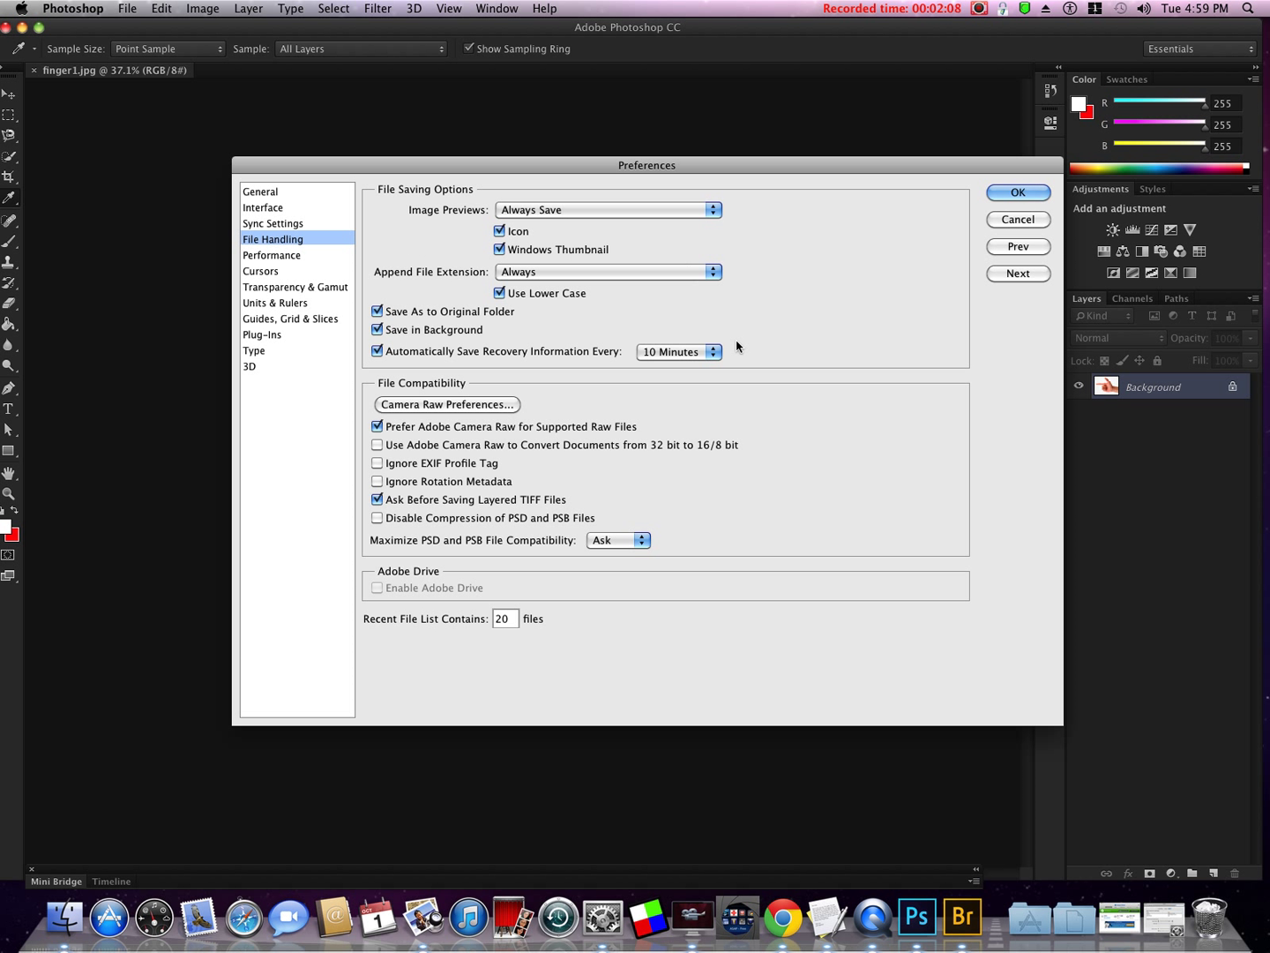
pyautogui.click(678, 351)
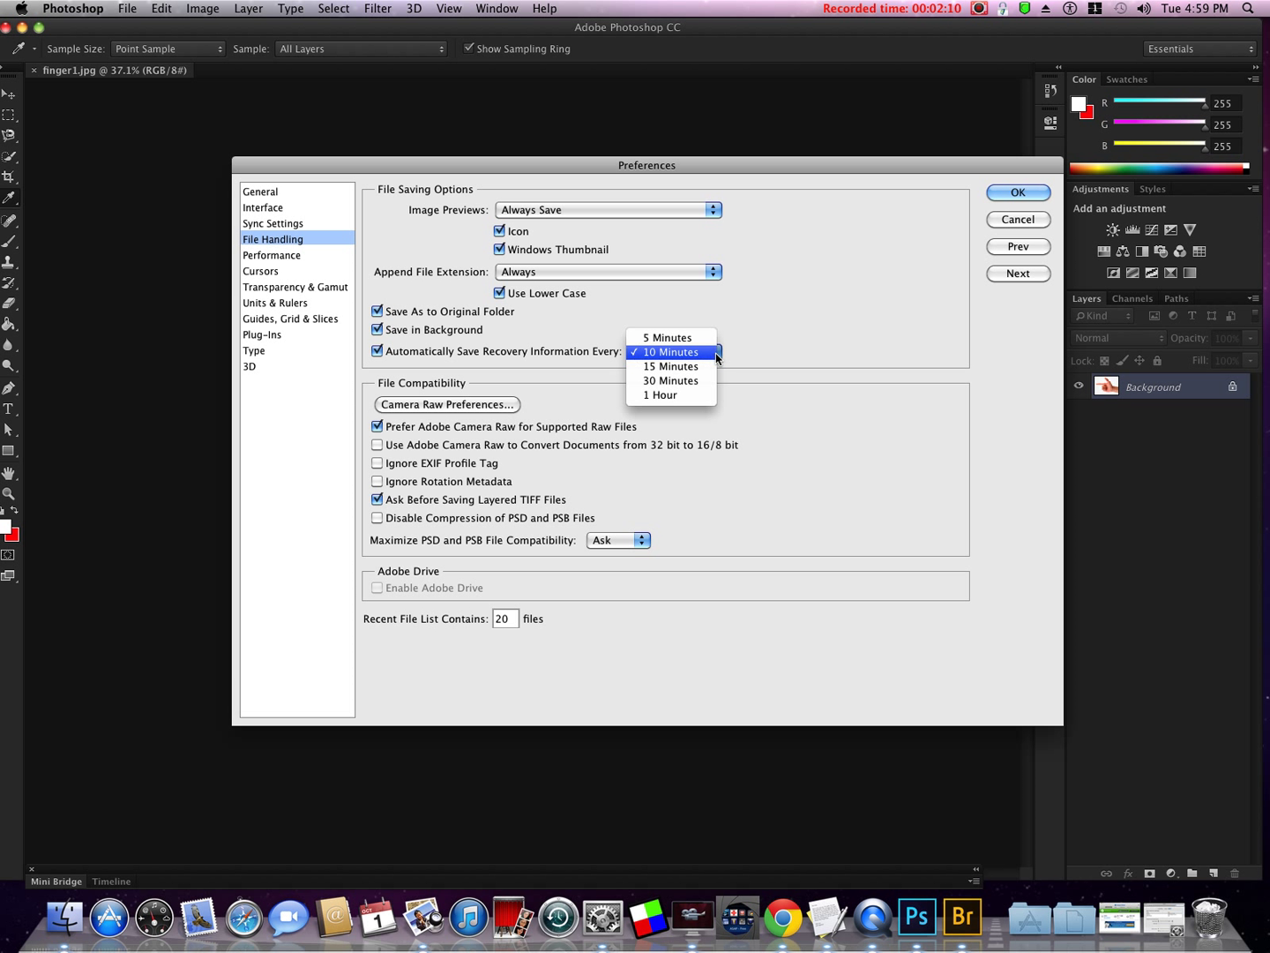
pyautogui.click(671, 337)
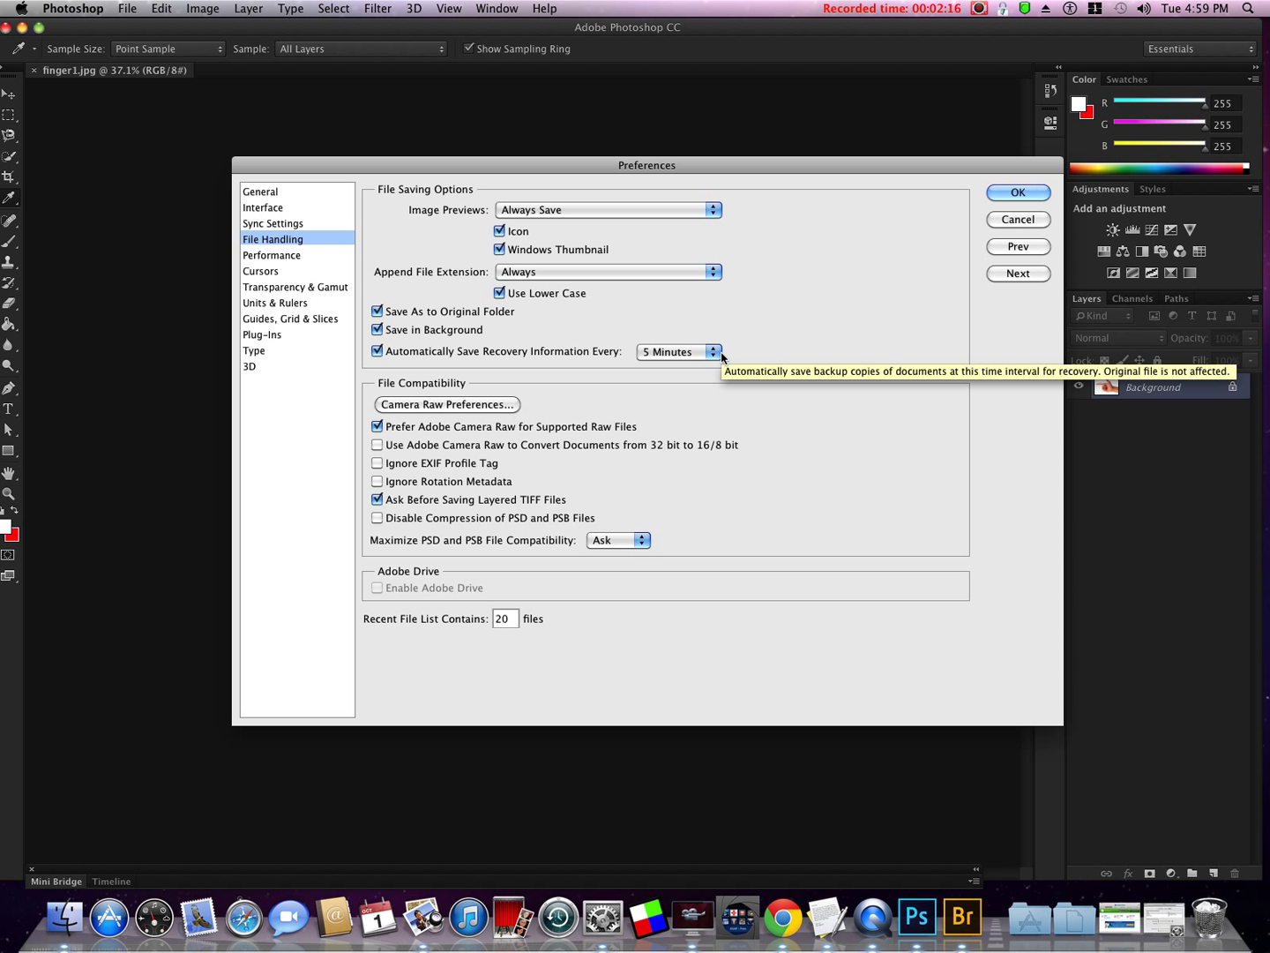
pyautogui.moveTo(744, 282)
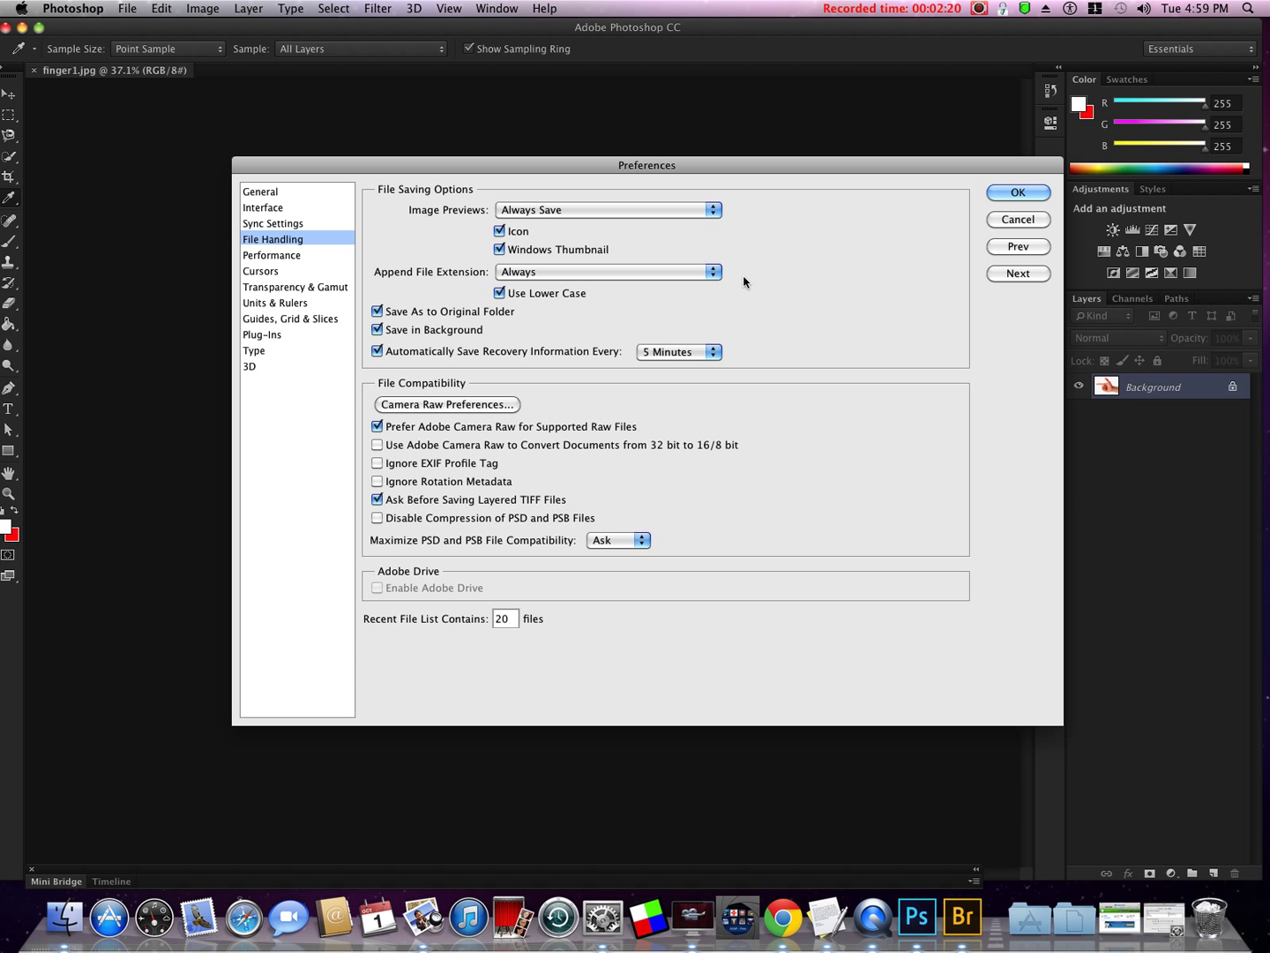
pyautogui.moveTo(493, 547)
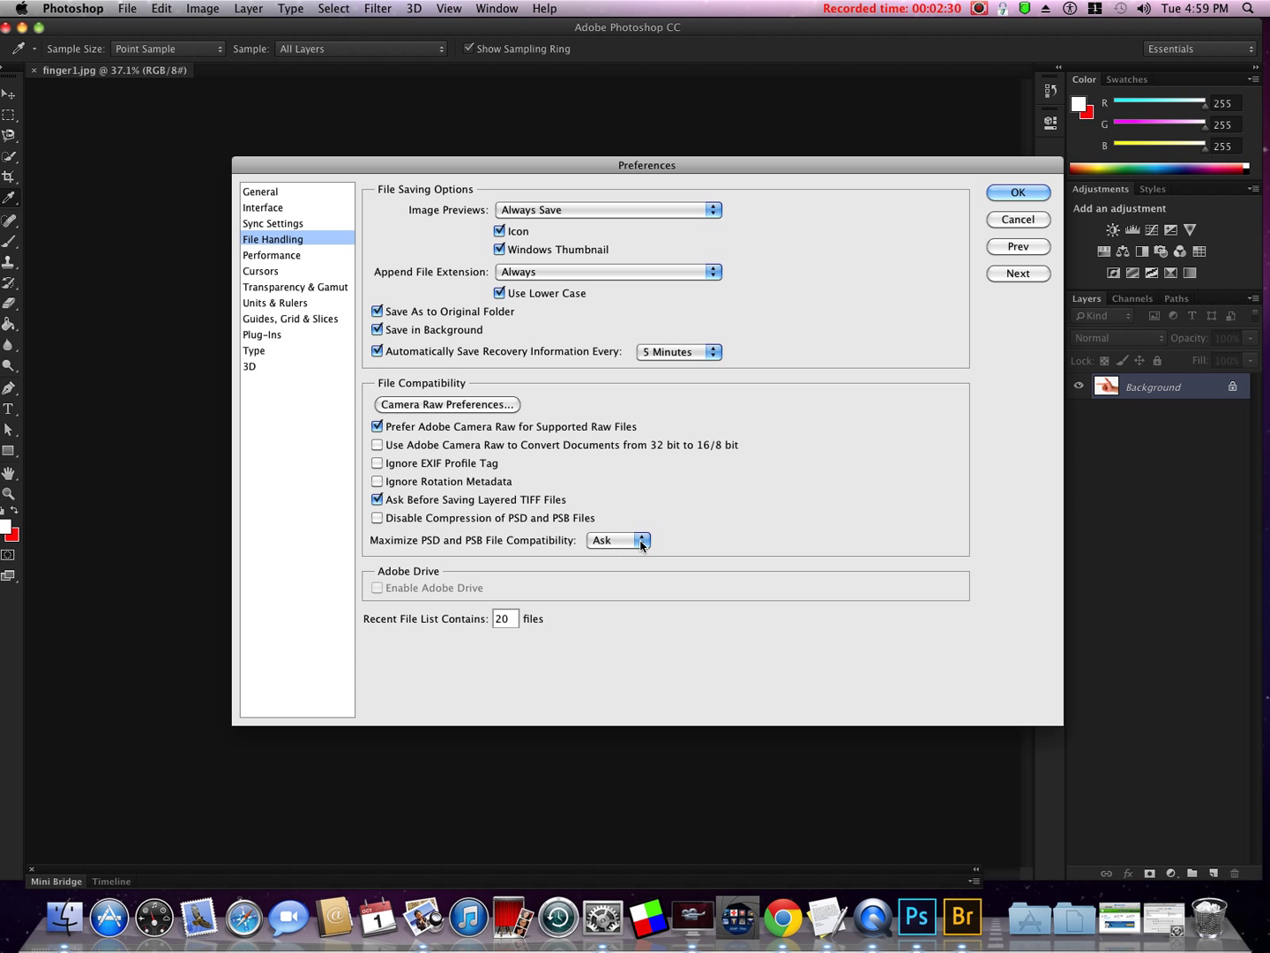
# Set Maximize PSD and PSB File Compatibility to Never.
pyautogui.click(618, 539)
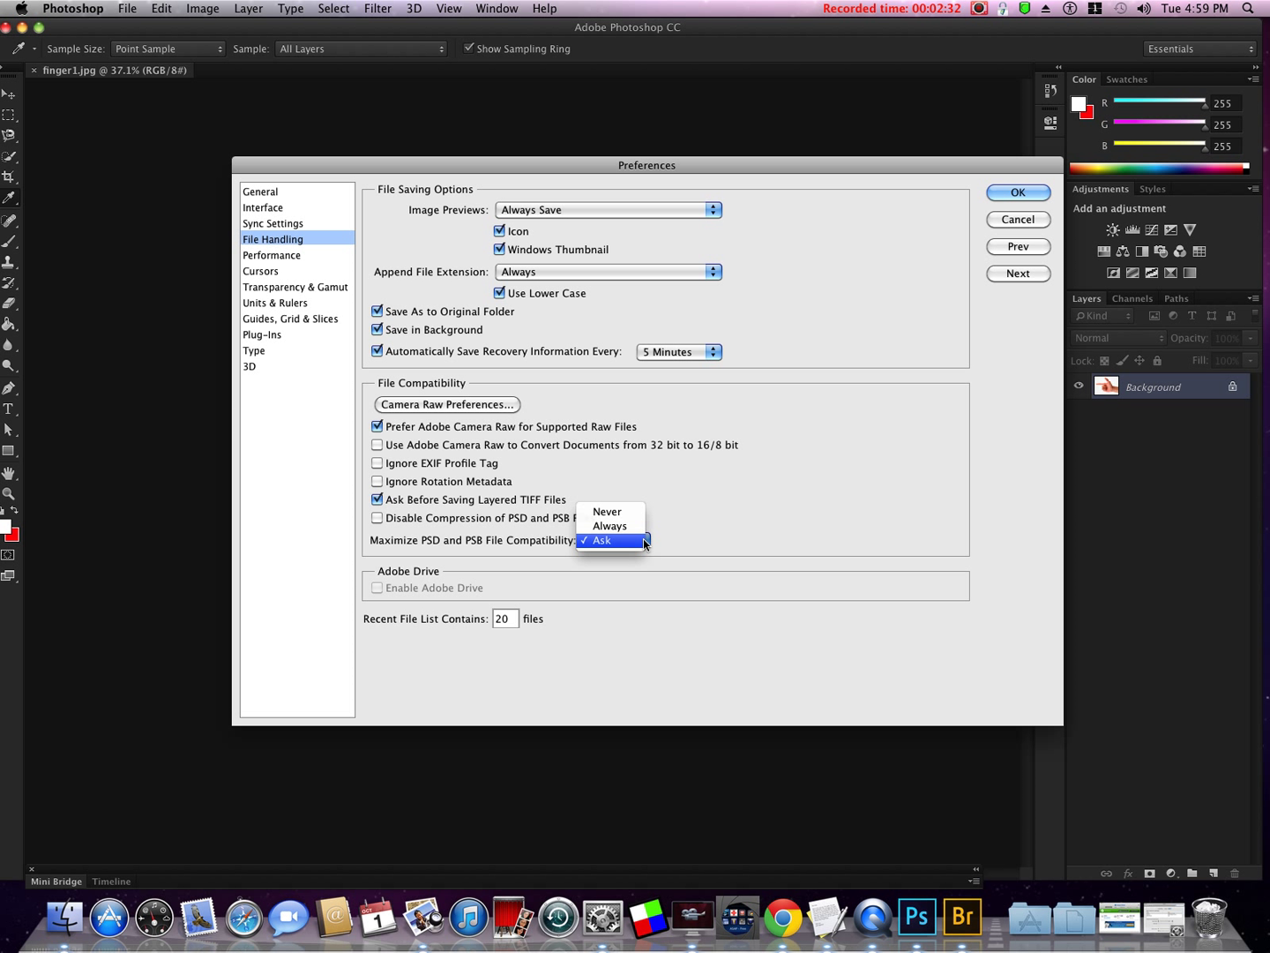
pyautogui.click(605, 512)
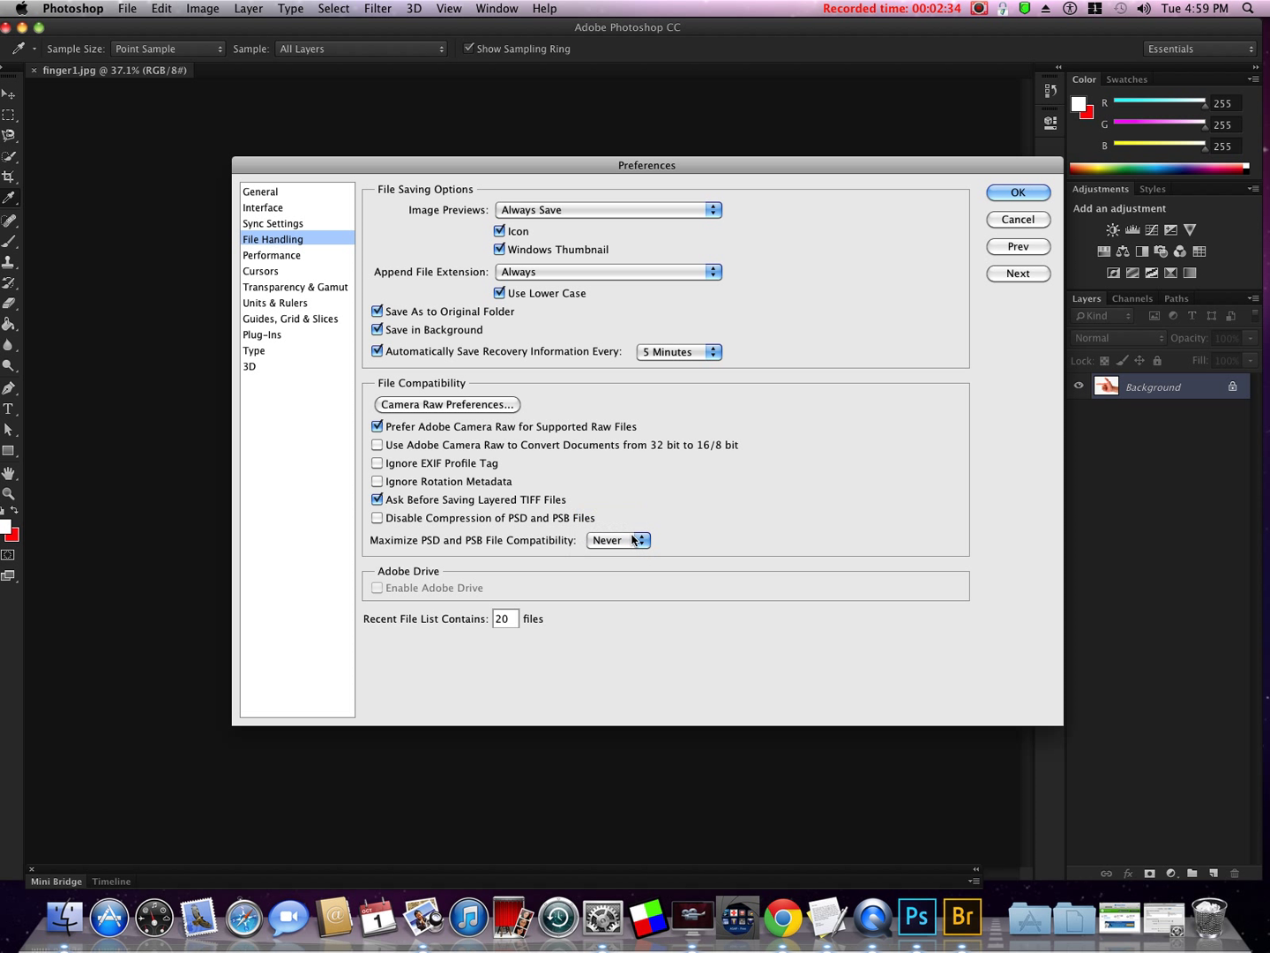
pyautogui.moveTo(618, 540)
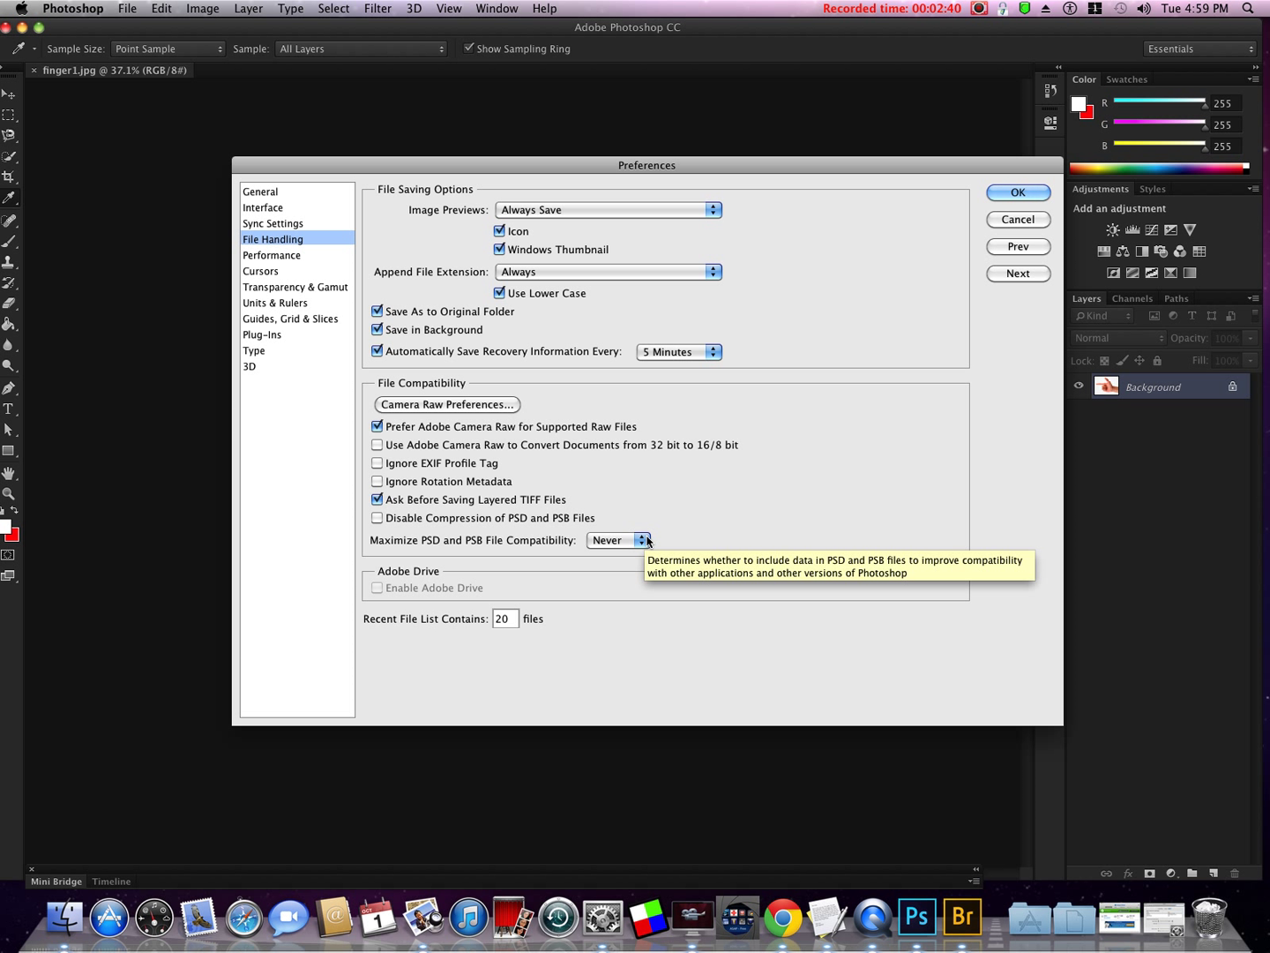
pyautogui.moveTo(646, 539)
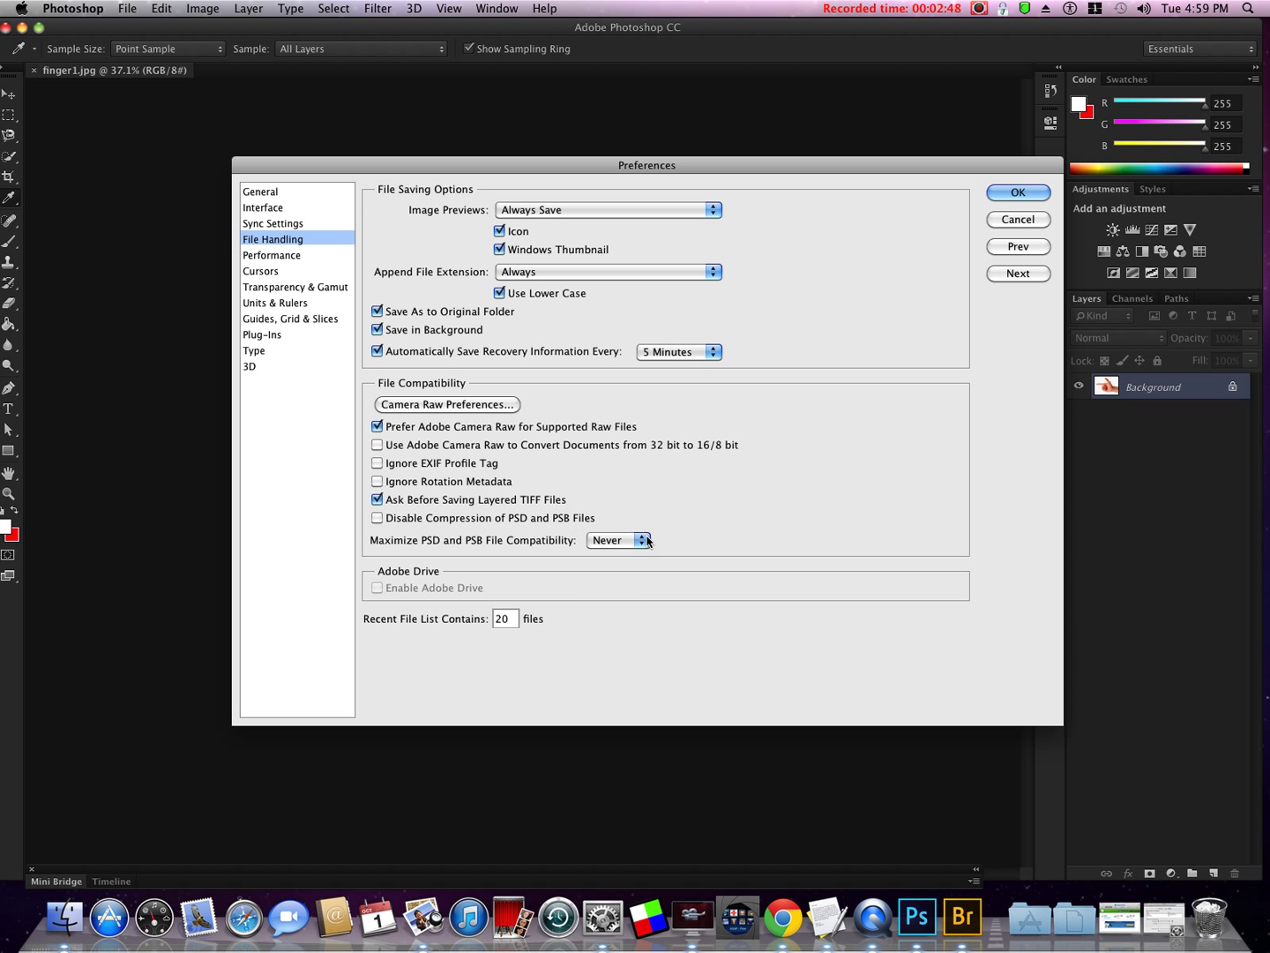
pyautogui.click(614, 540)
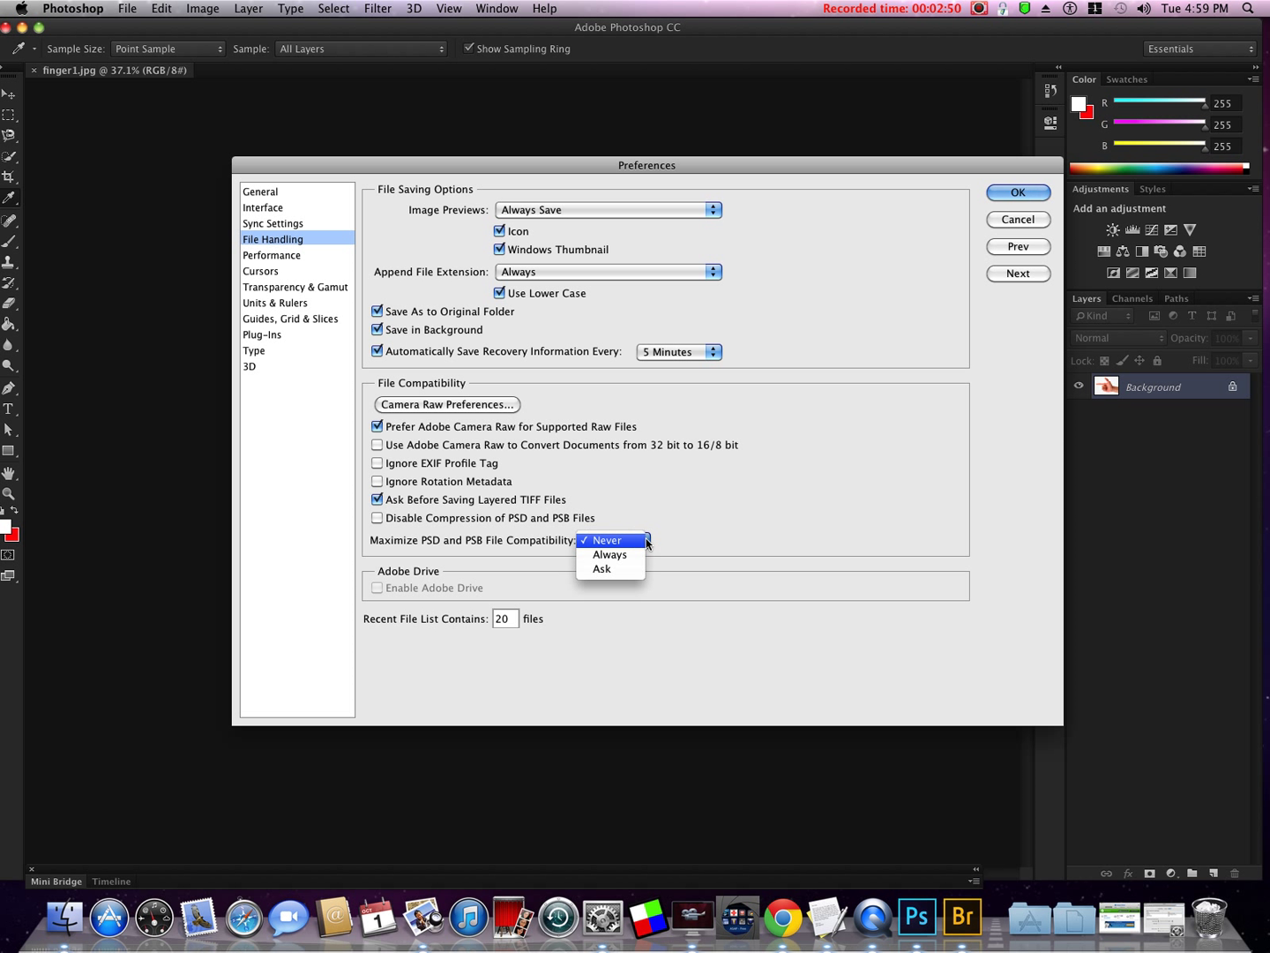
pyautogui.click(607, 540)
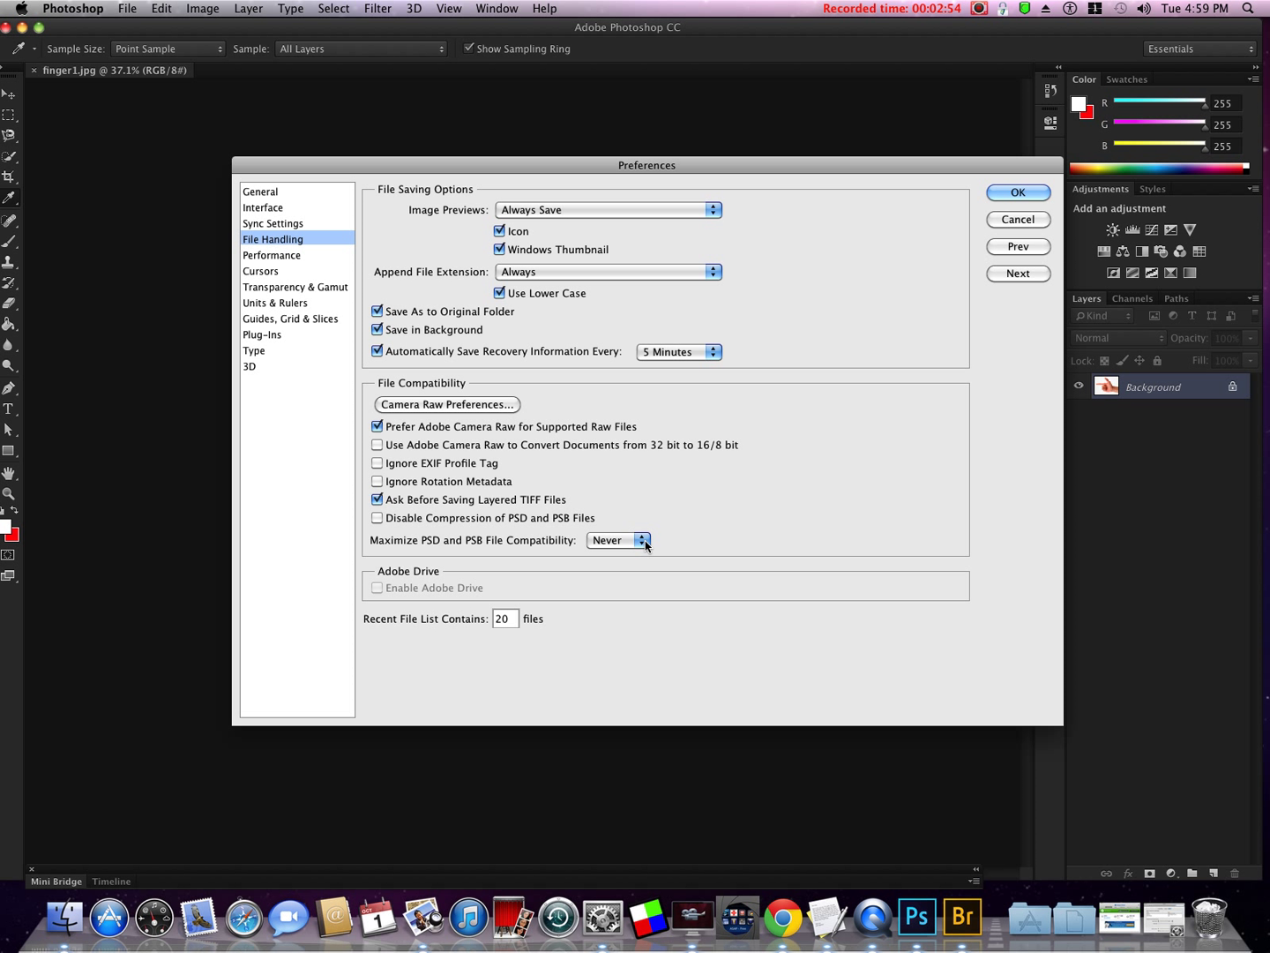
pyautogui.moveTo(651, 543)
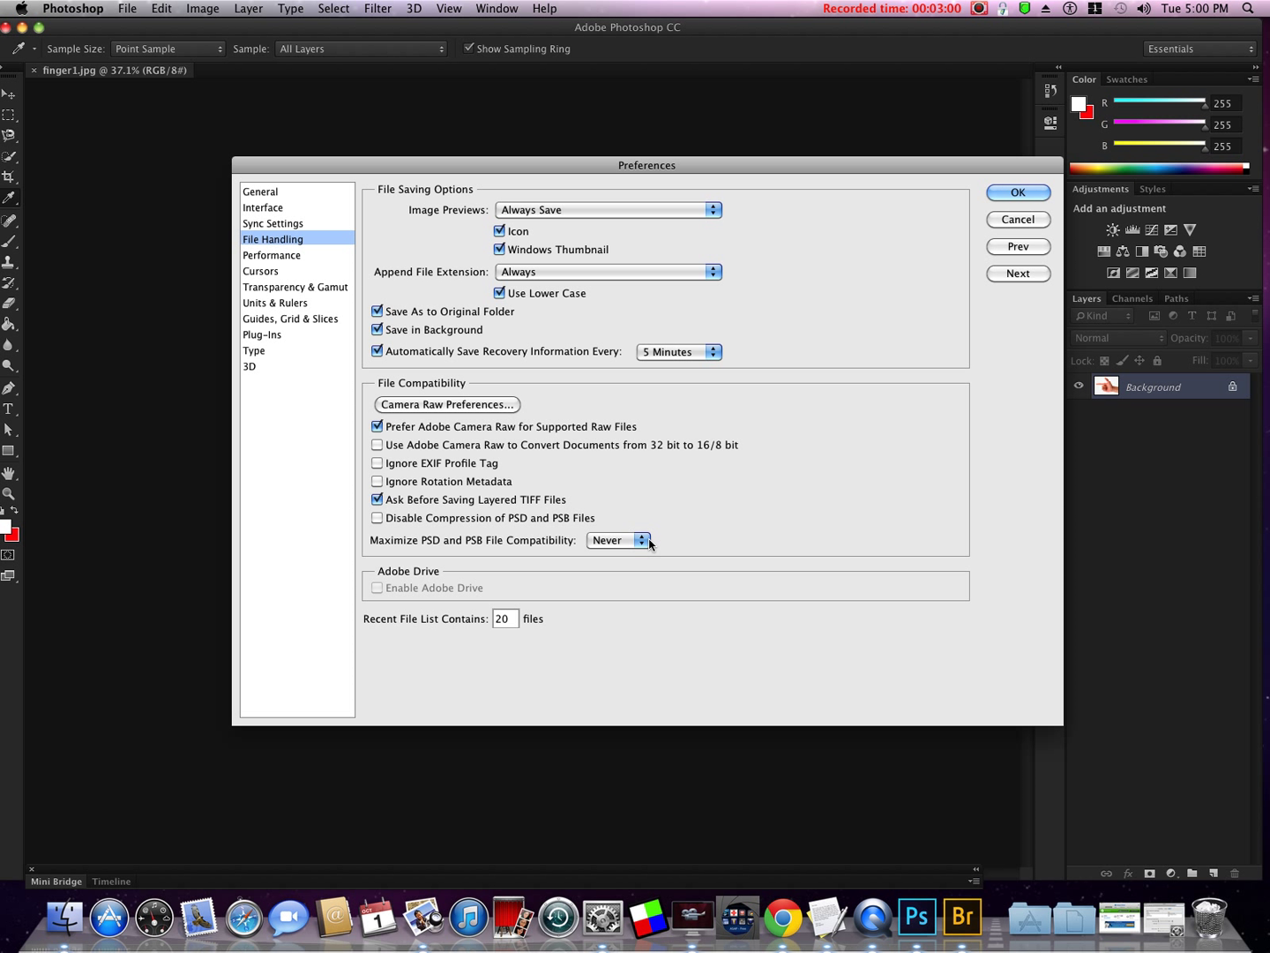
# Raise Memory Usage to 90% (11545 MB) on the Performance page.
pyautogui.click(272, 254)
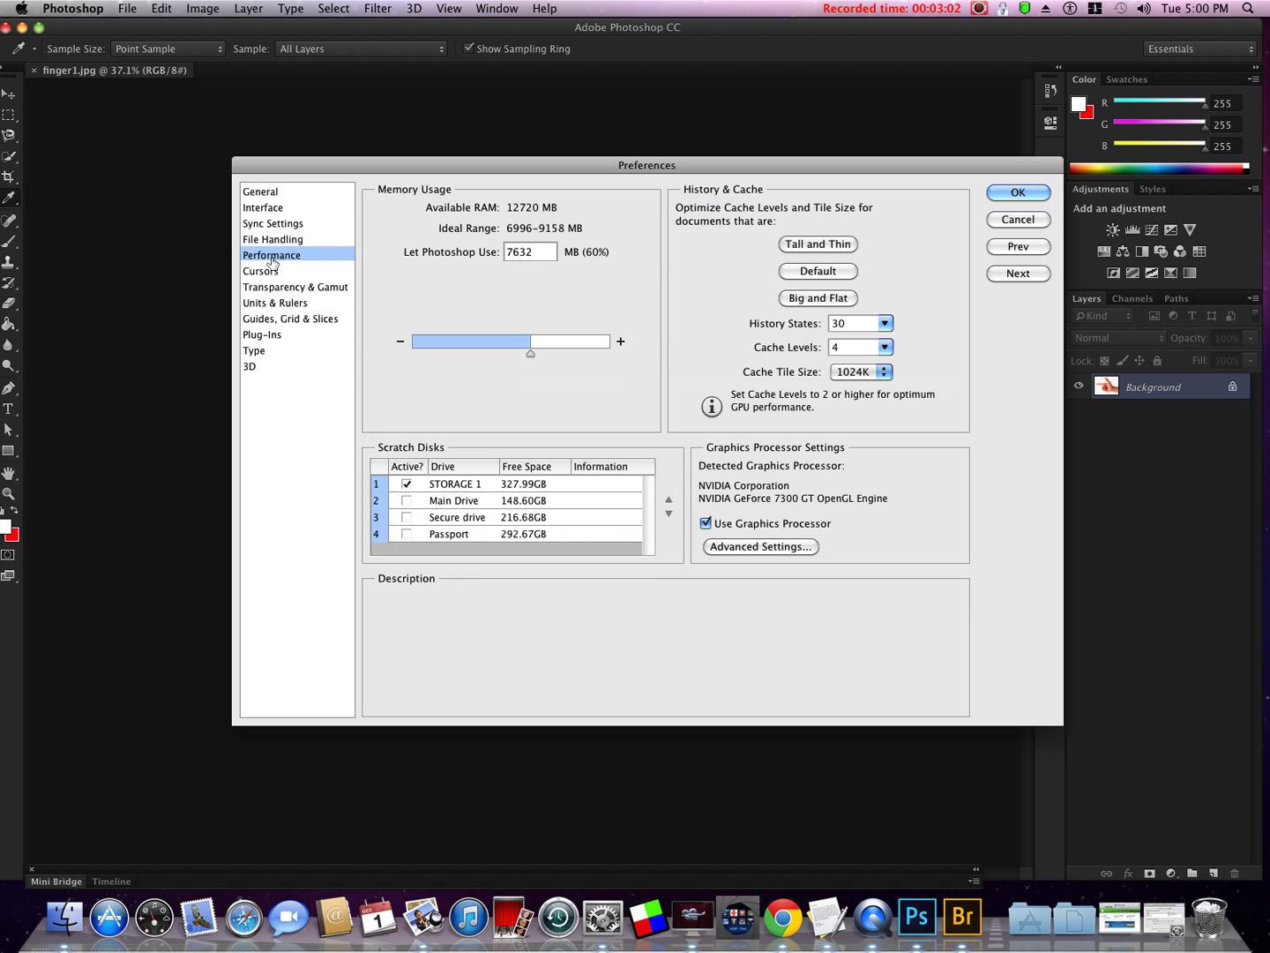
pyautogui.moveTo(441, 243)
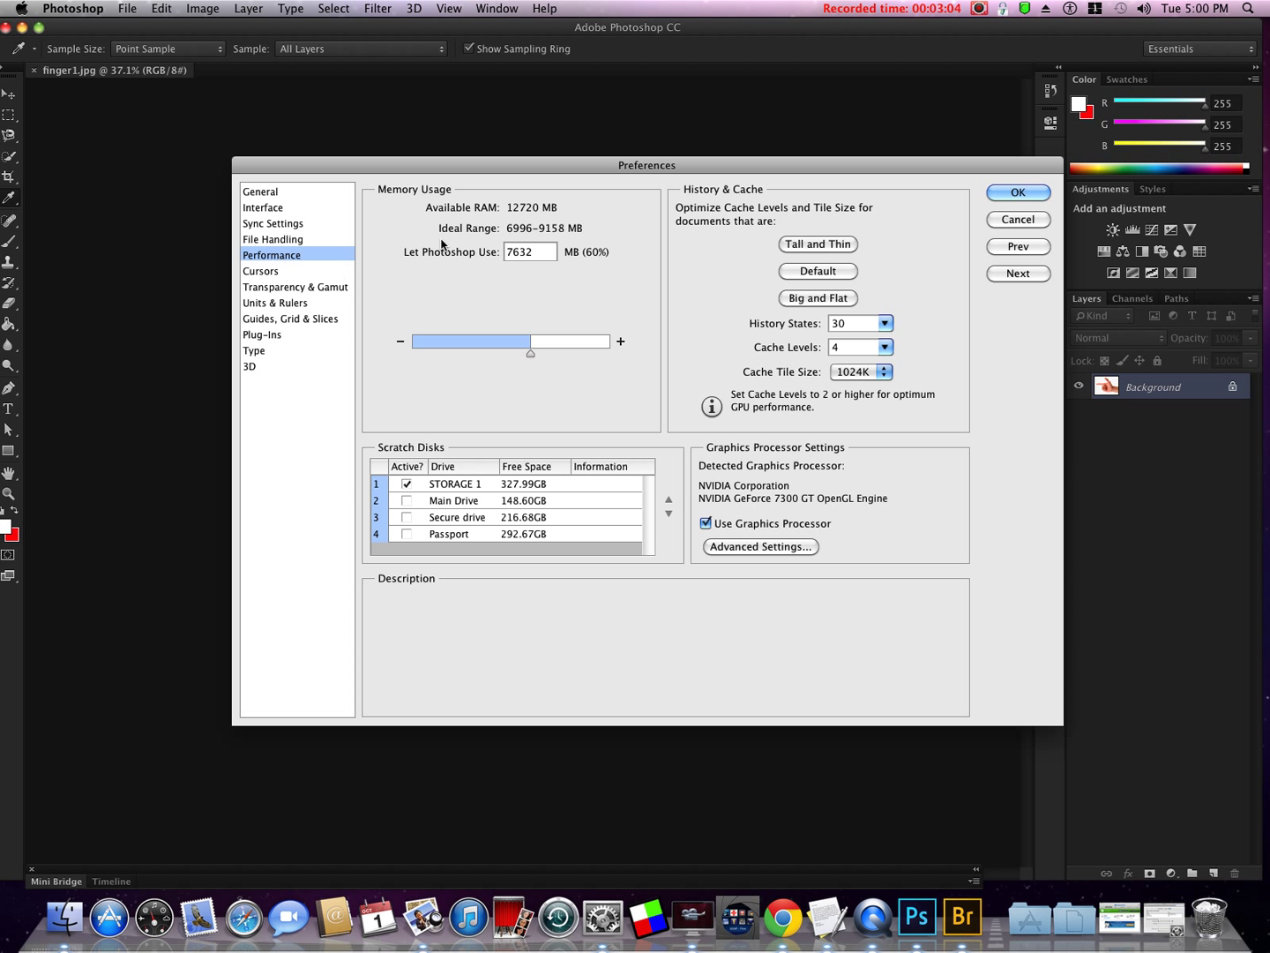
pyautogui.moveTo(520, 231)
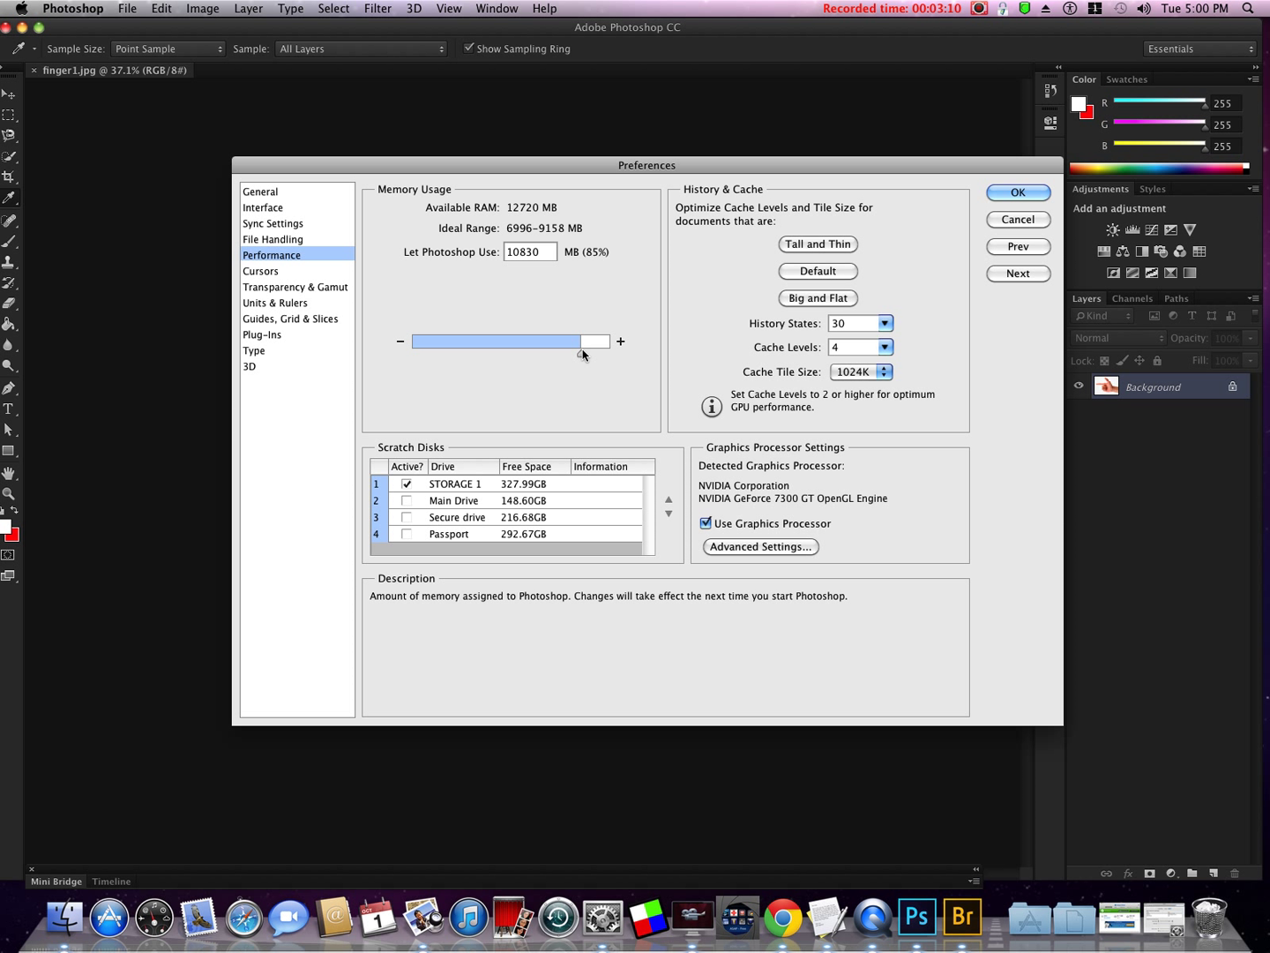
pyautogui.moveTo(562, 342); pyautogui.dragTo(596, 342)
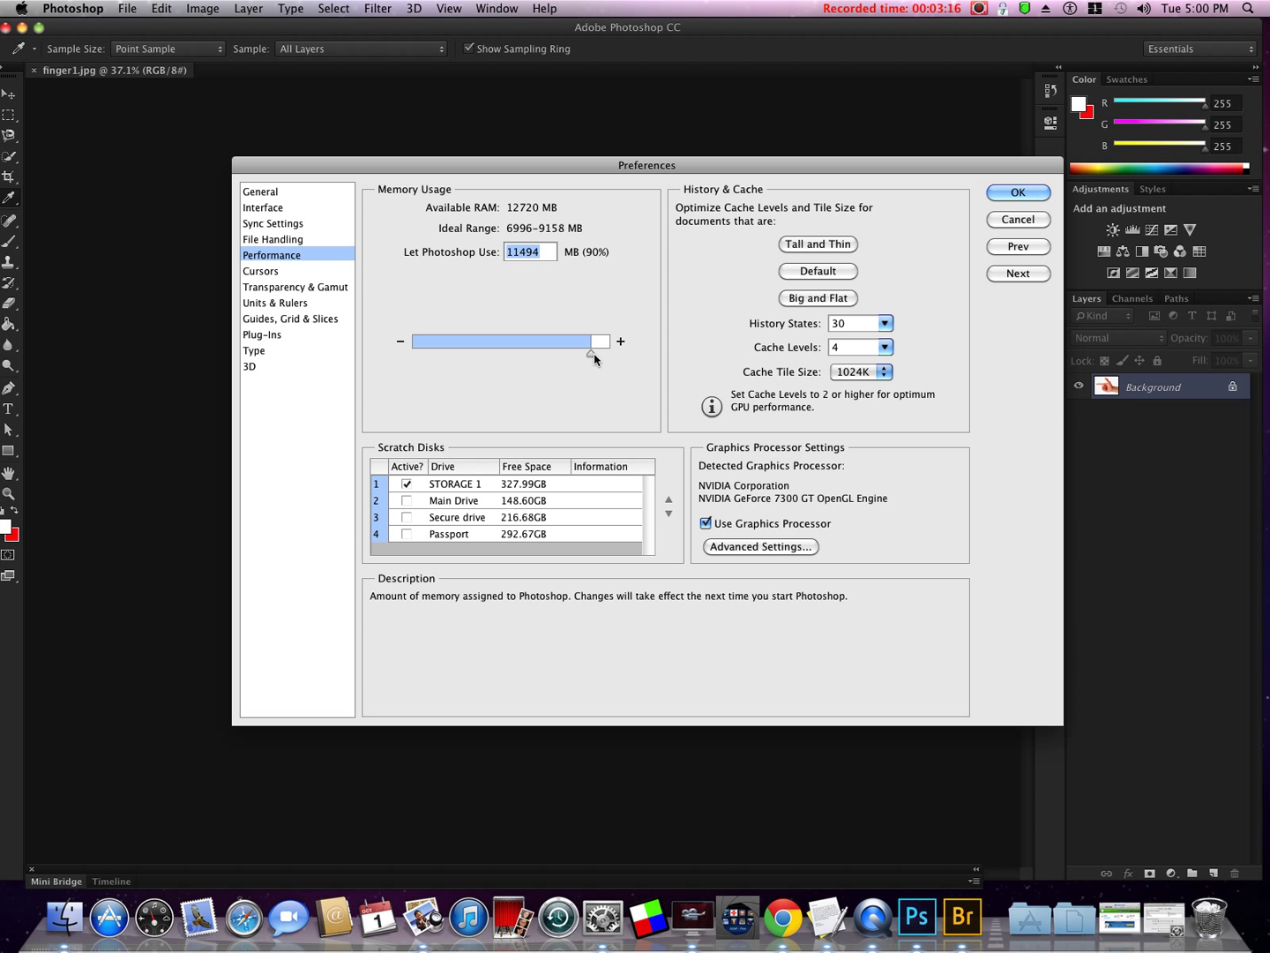
pyautogui.moveTo(593, 353); pyautogui.dragTo(538, 353)
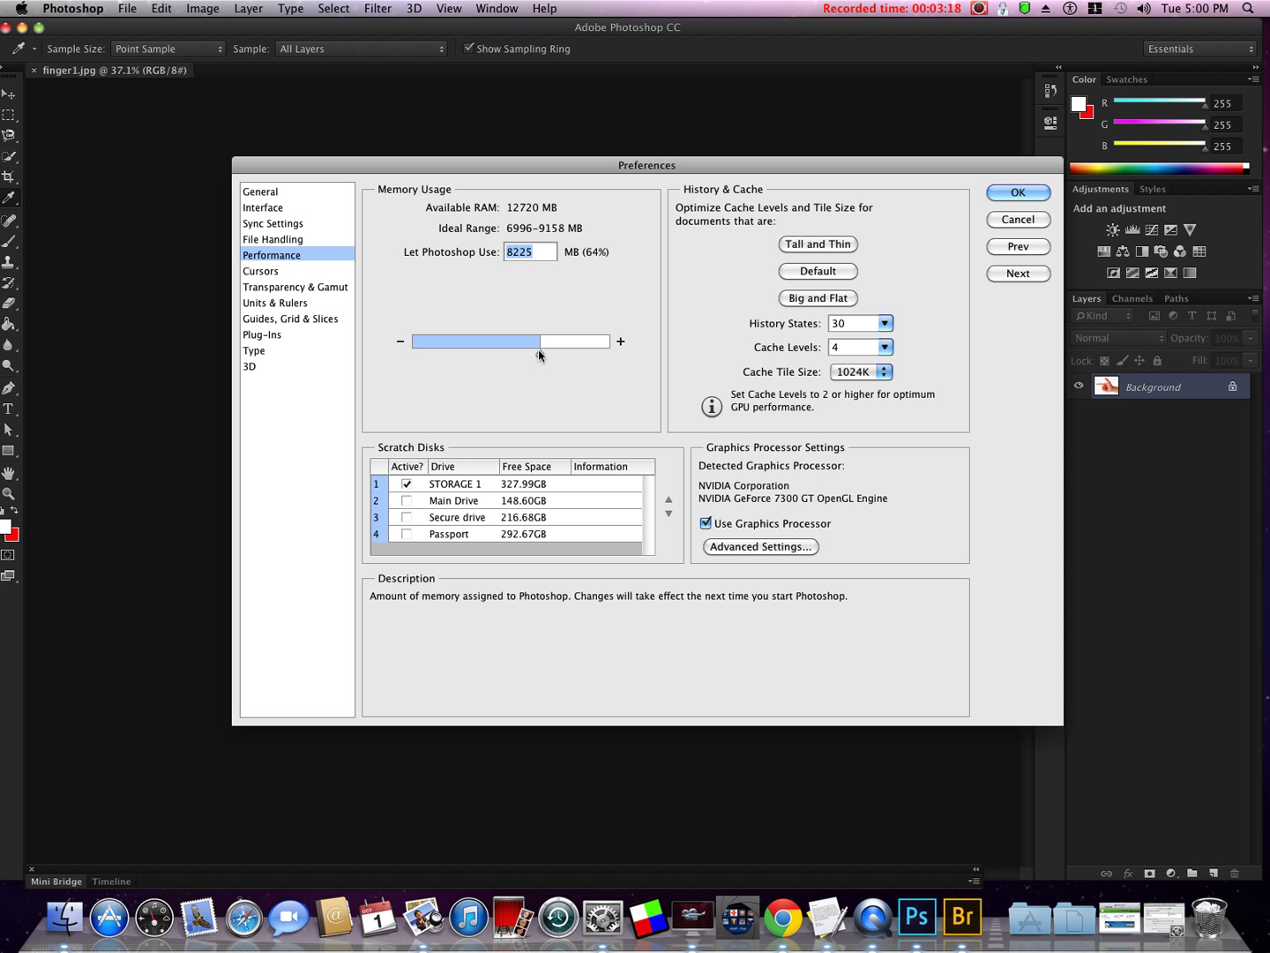
pyautogui.moveTo(540, 343); pyautogui.dragTo(519, 342)
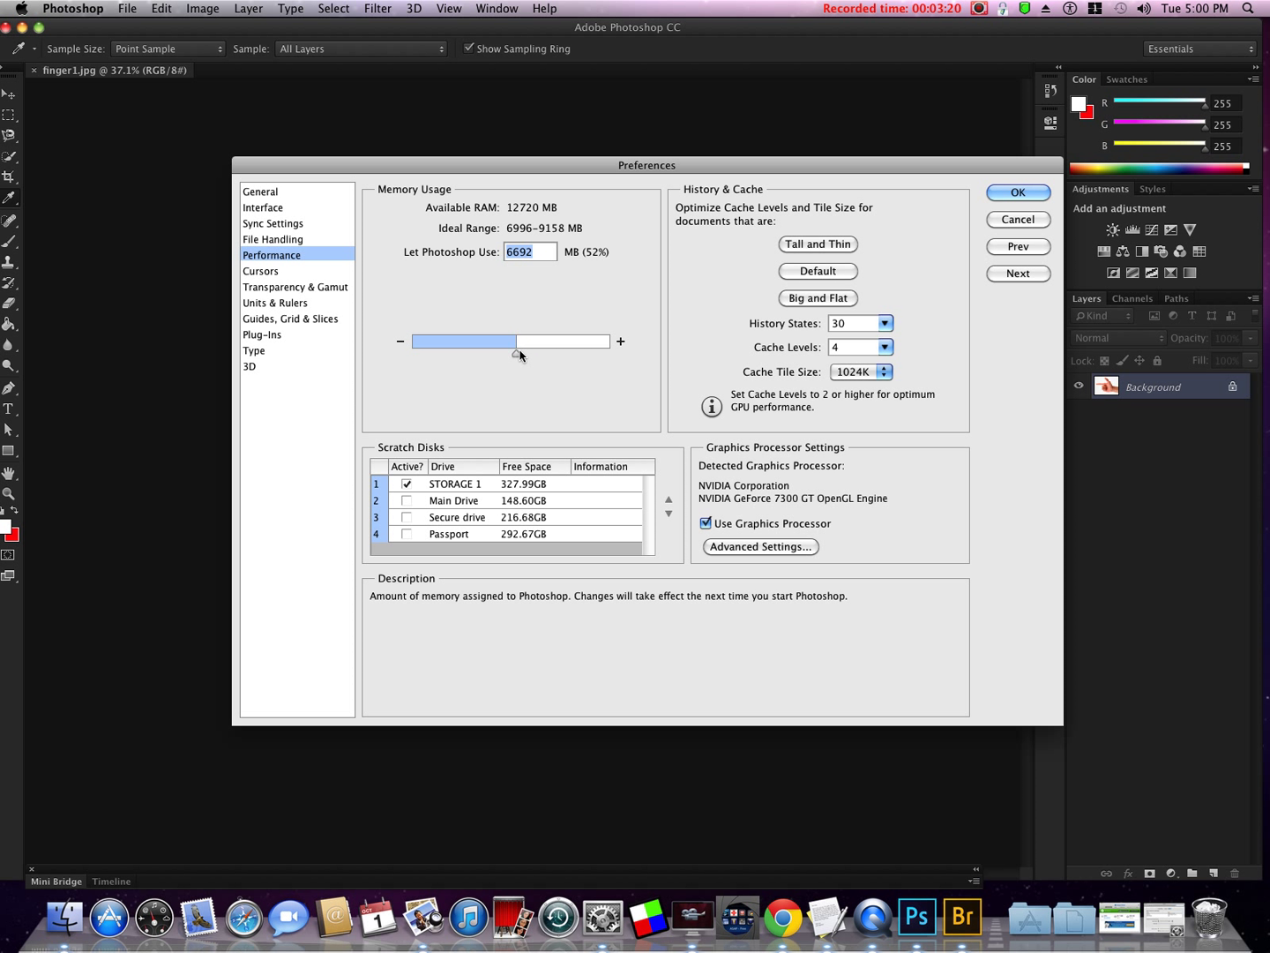
pyautogui.moveTo(519, 342); pyautogui.dragTo(555, 342)
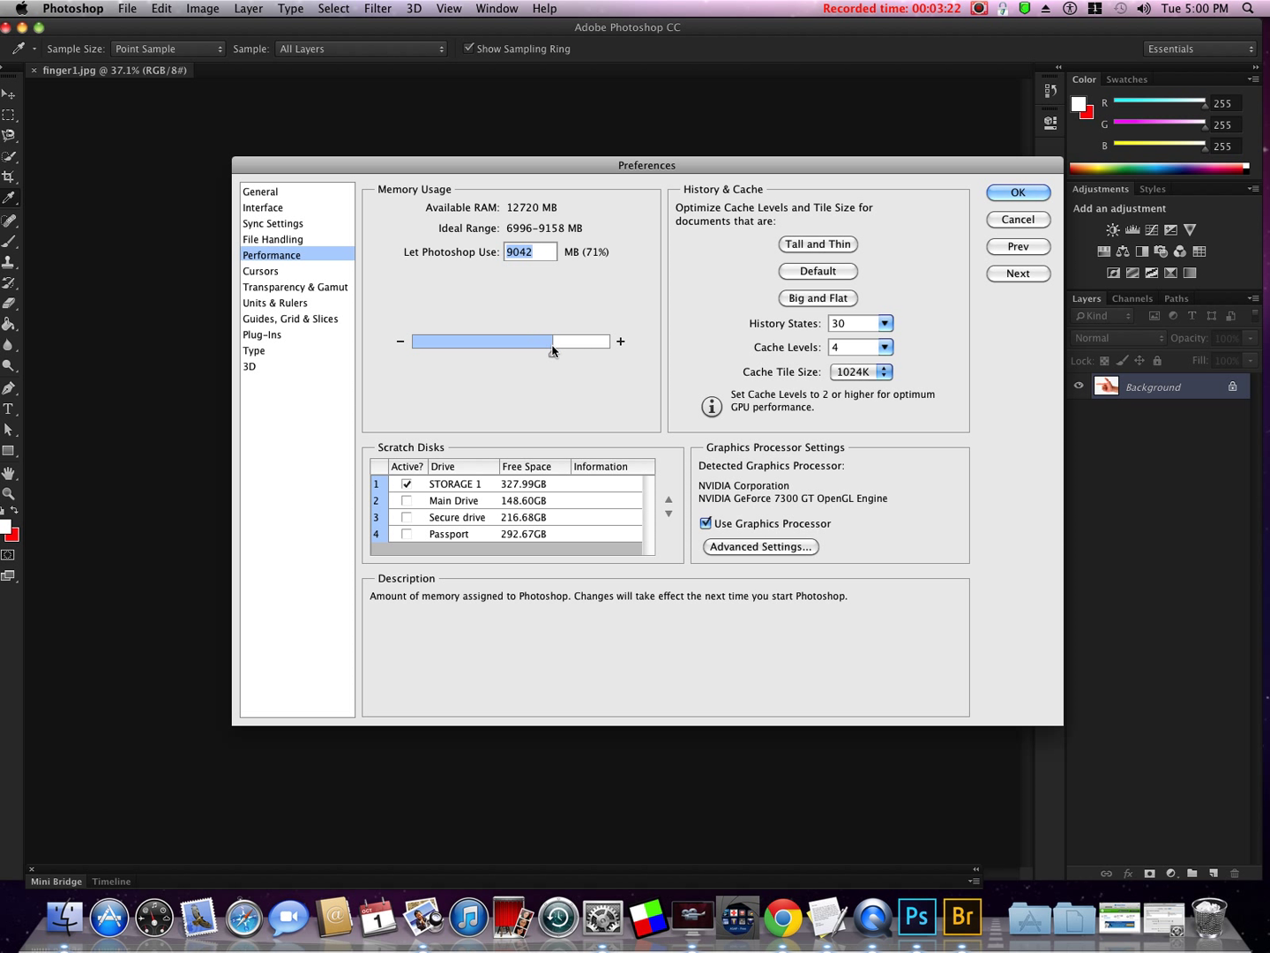
pyautogui.moveTo(554, 343); pyautogui.dragTo(600, 343)
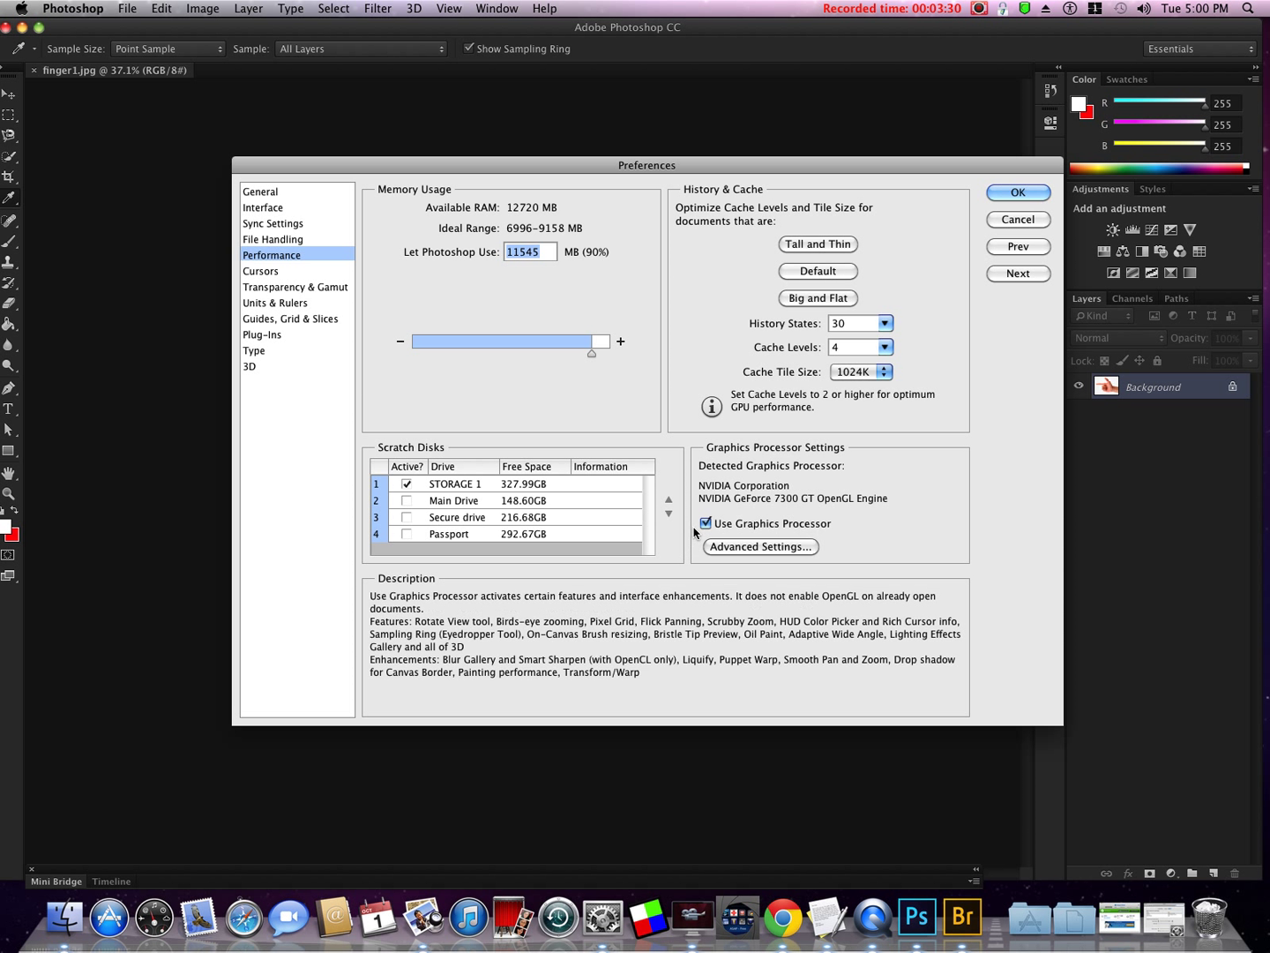
# Leave Use Graphics Processor enabled after toggling it off and on.
pyautogui.click(706, 523)
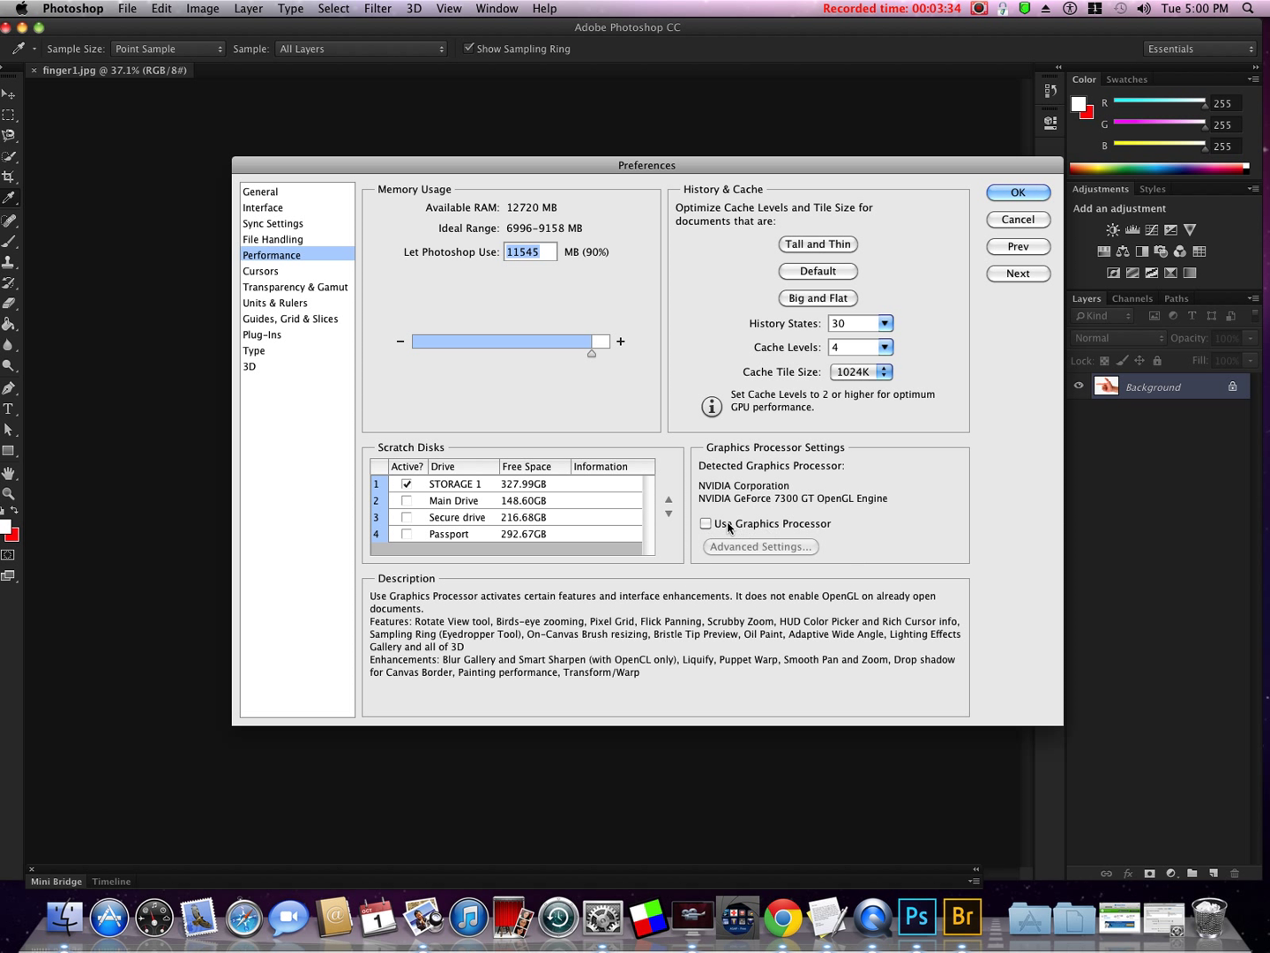
pyautogui.click(706, 523)
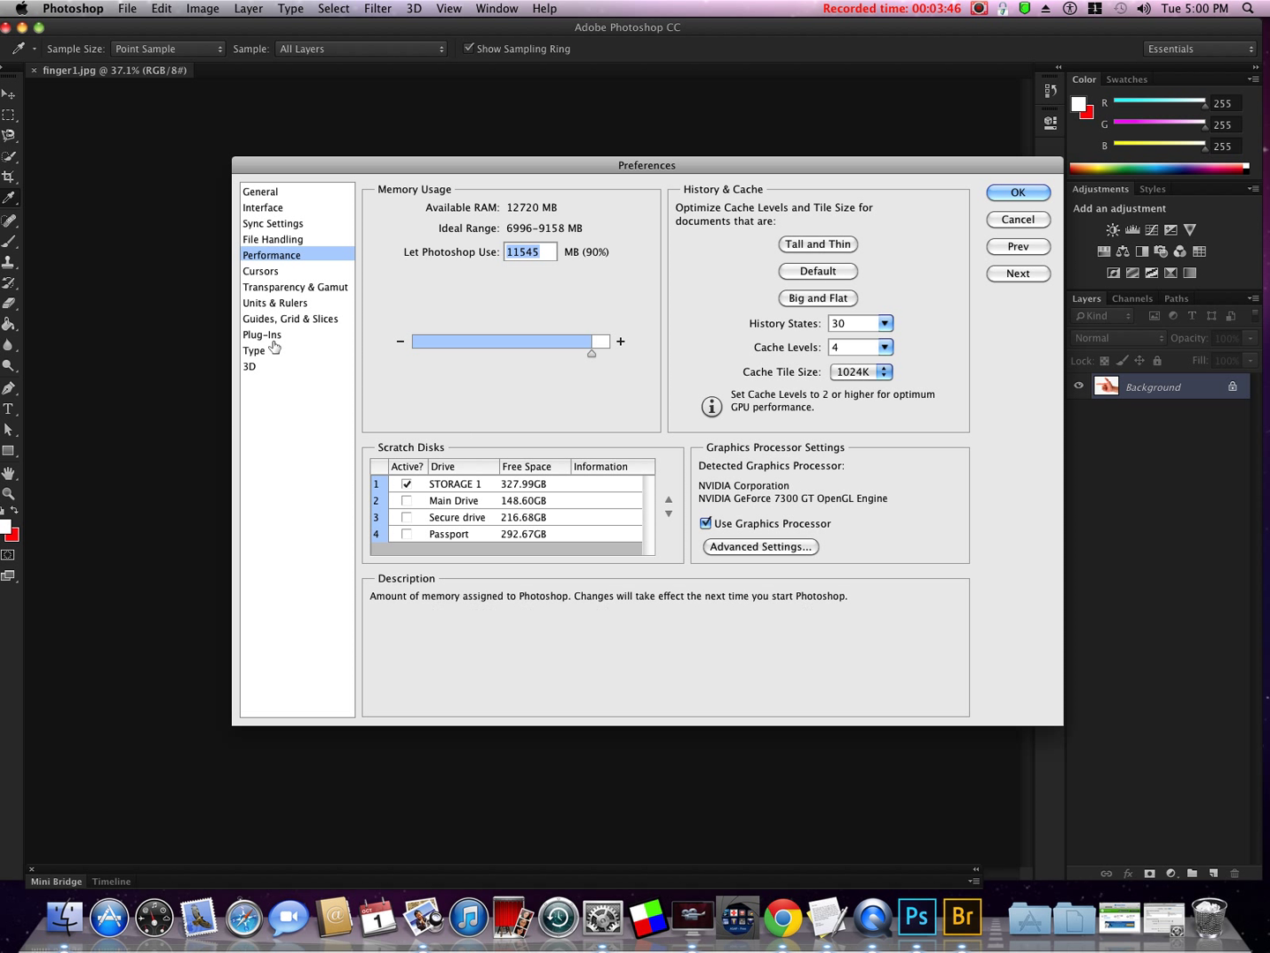
# Enable Show all Filter Gallery groups and names under Plug-Ins and apply the preferences.
pyautogui.click(261, 336)
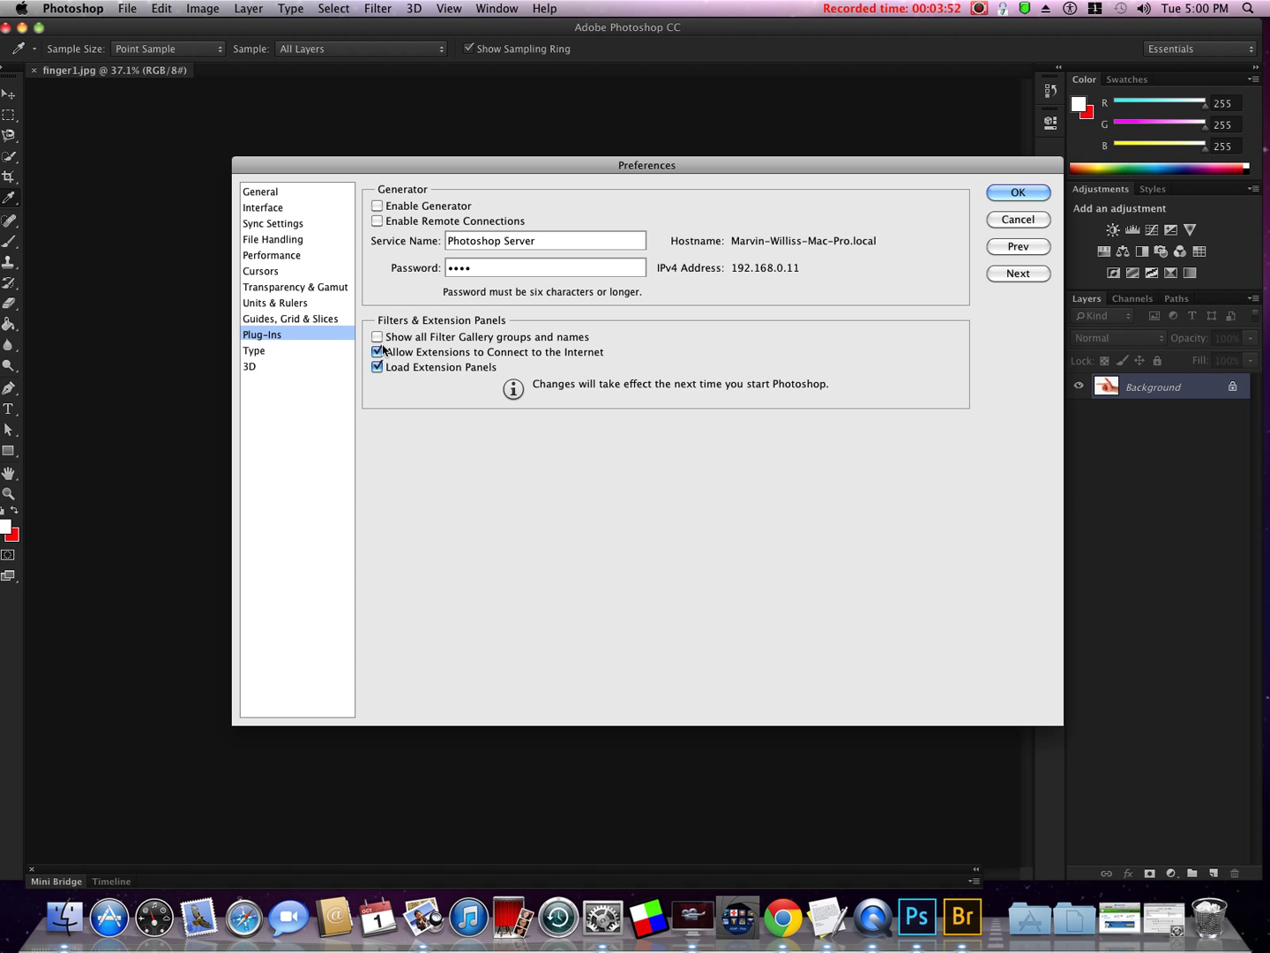
pyautogui.click(378, 336)
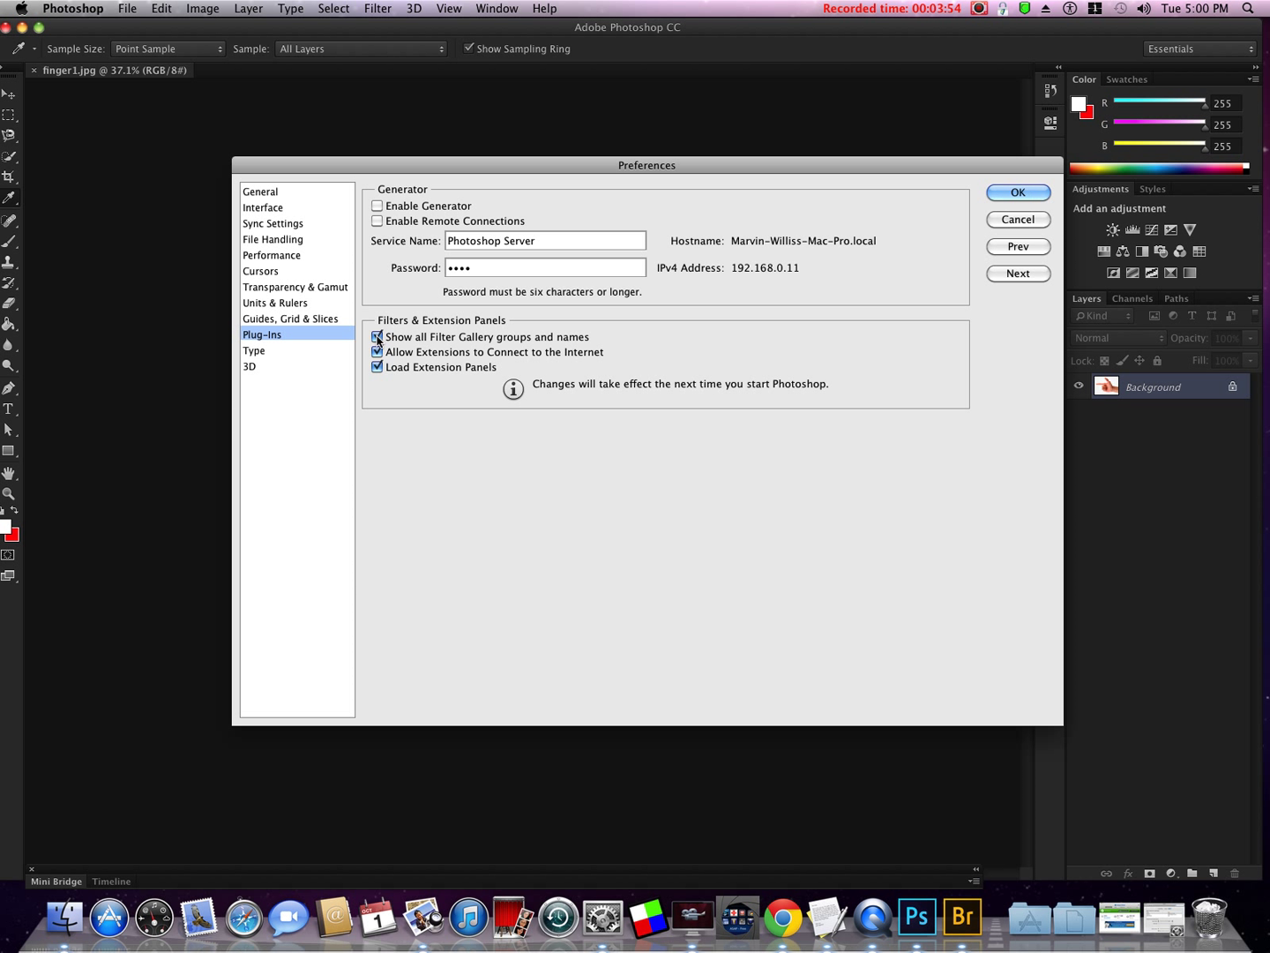
pyautogui.moveTo(378, 336)
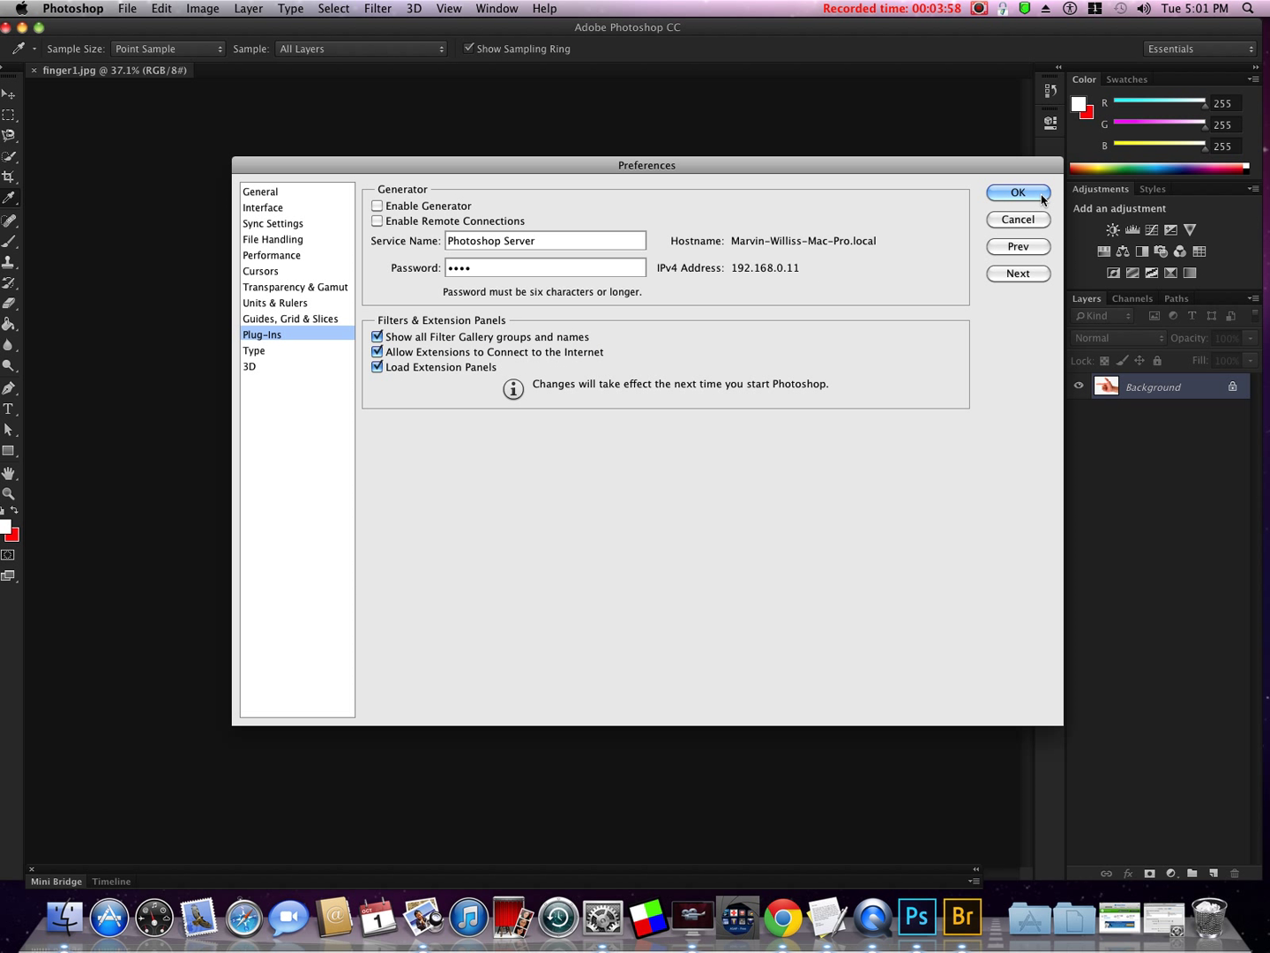
pyautogui.click(1018, 192)
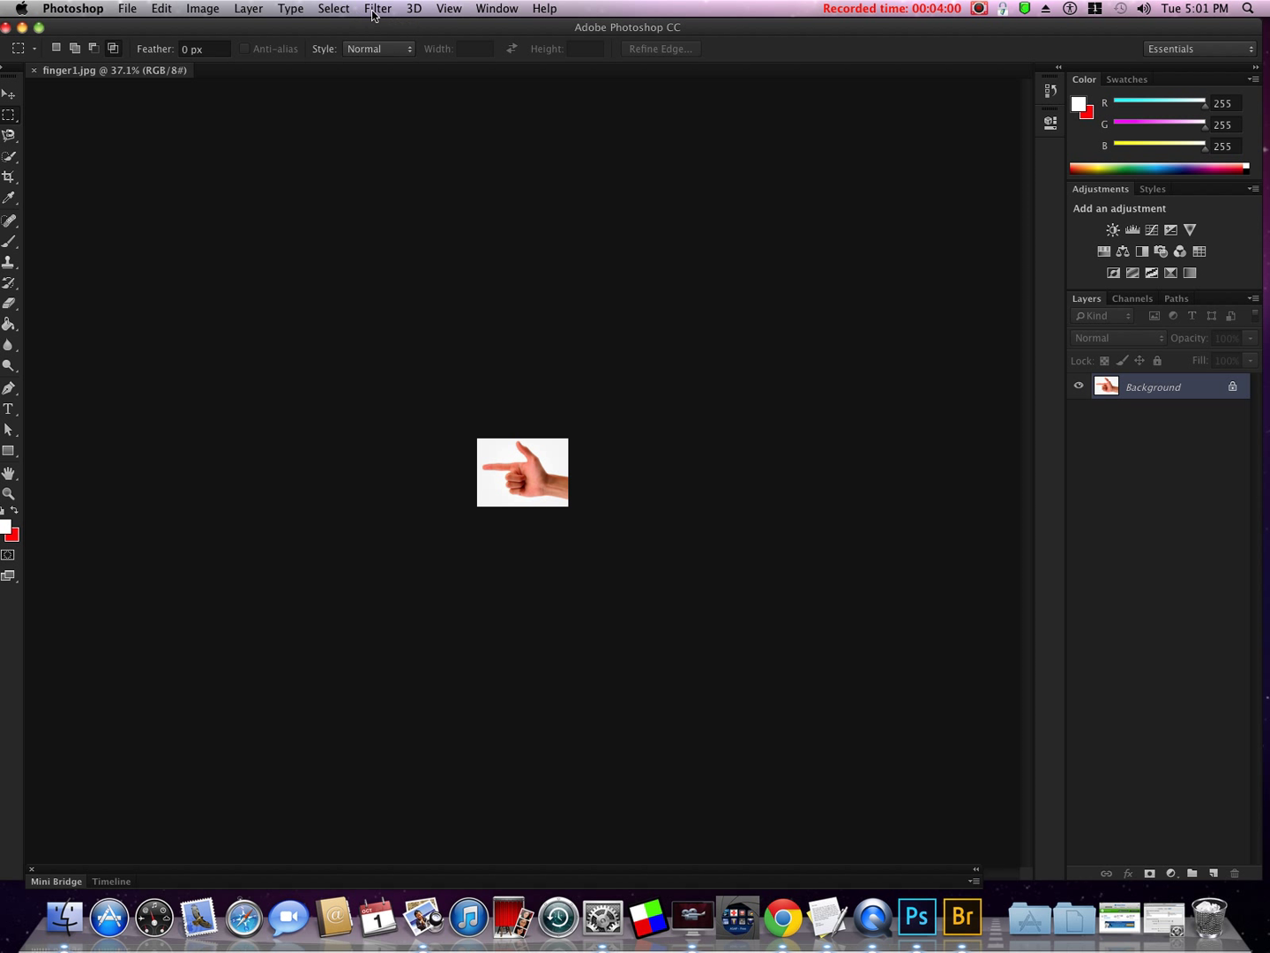
pyautogui.click(377, 7)
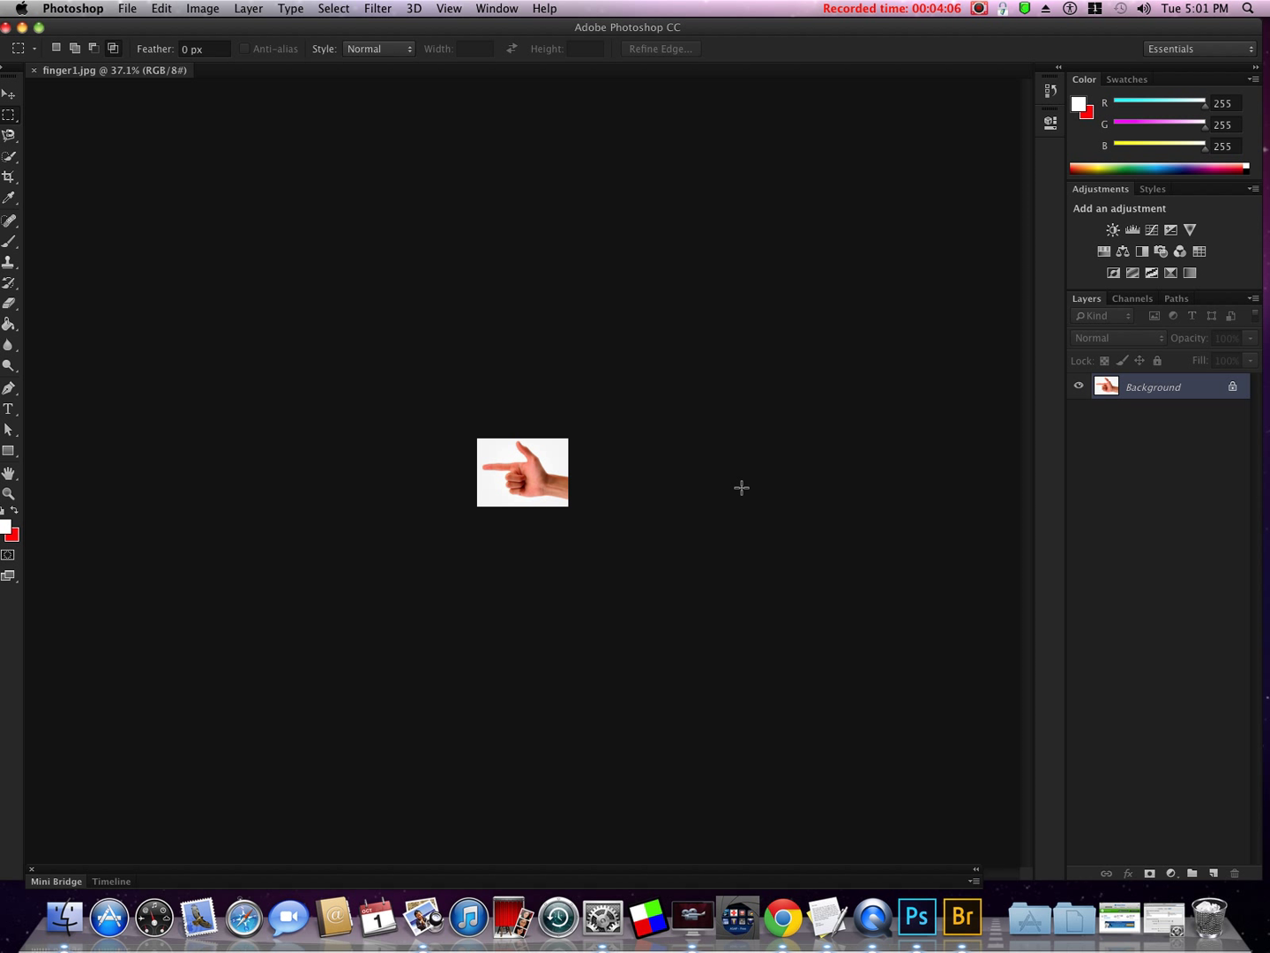
pyautogui.moveTo(60, 844)
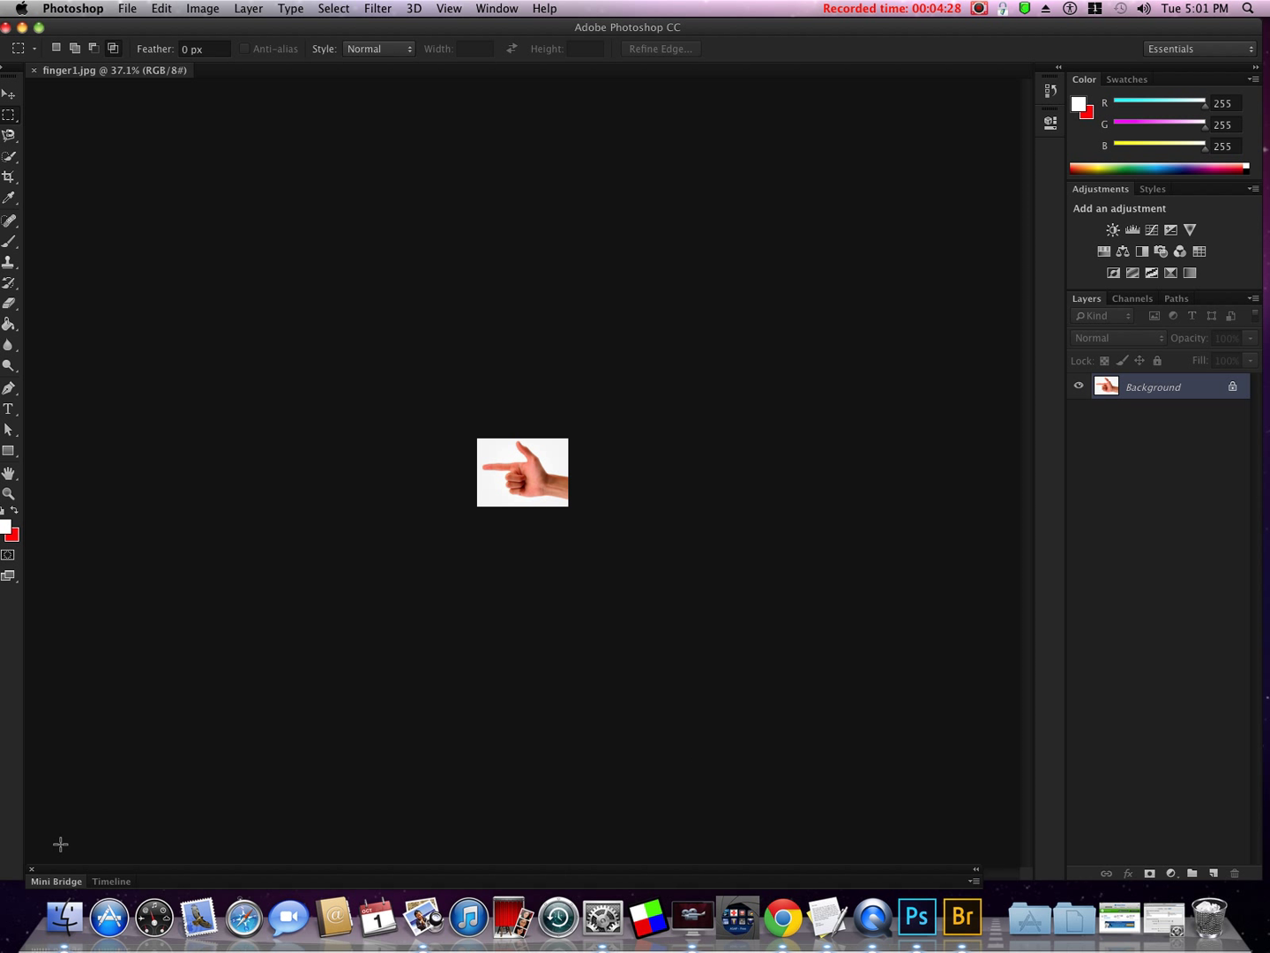
pyautogui.moveTo(236, 692)
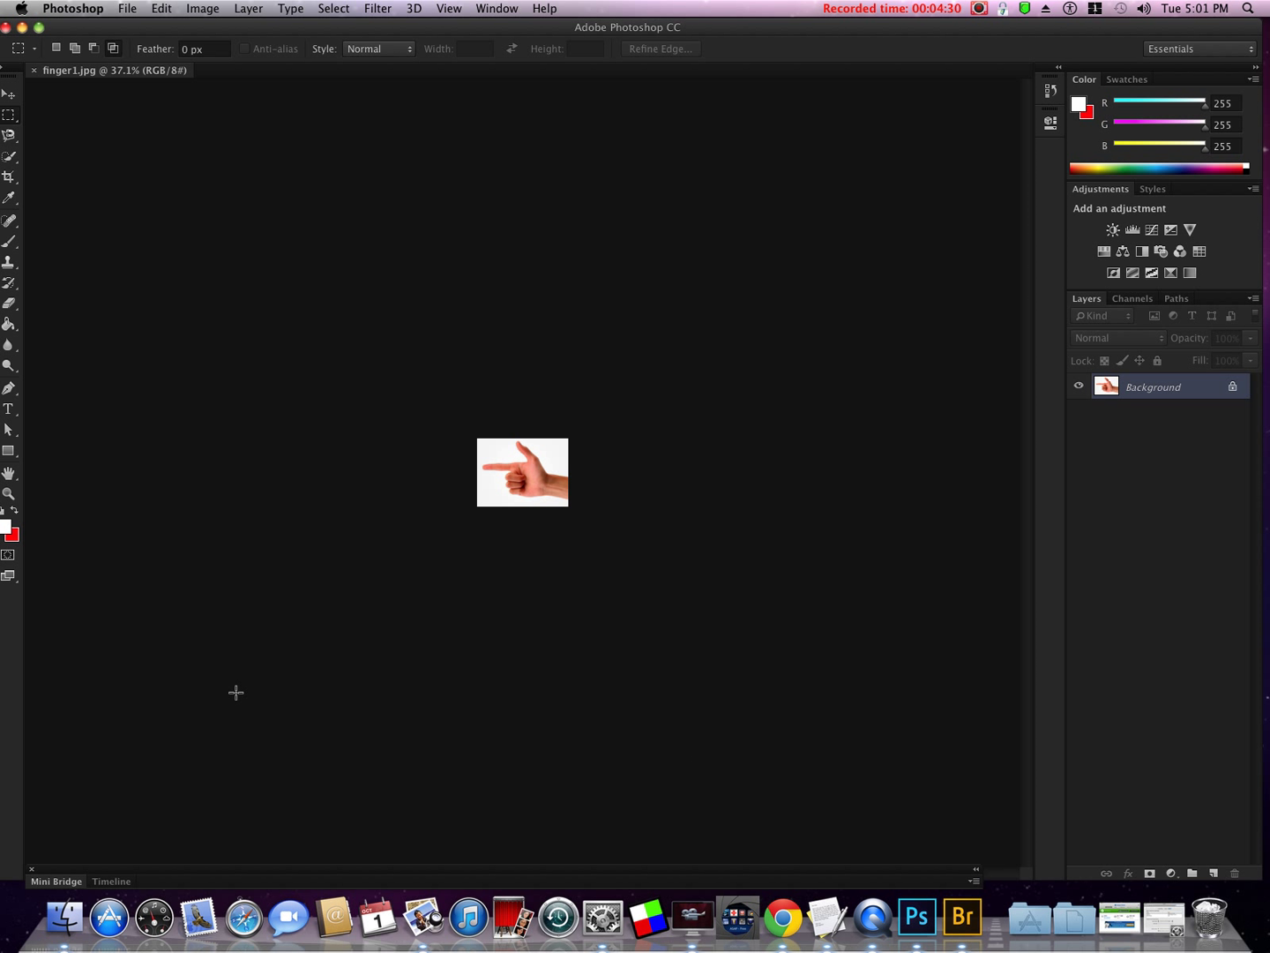